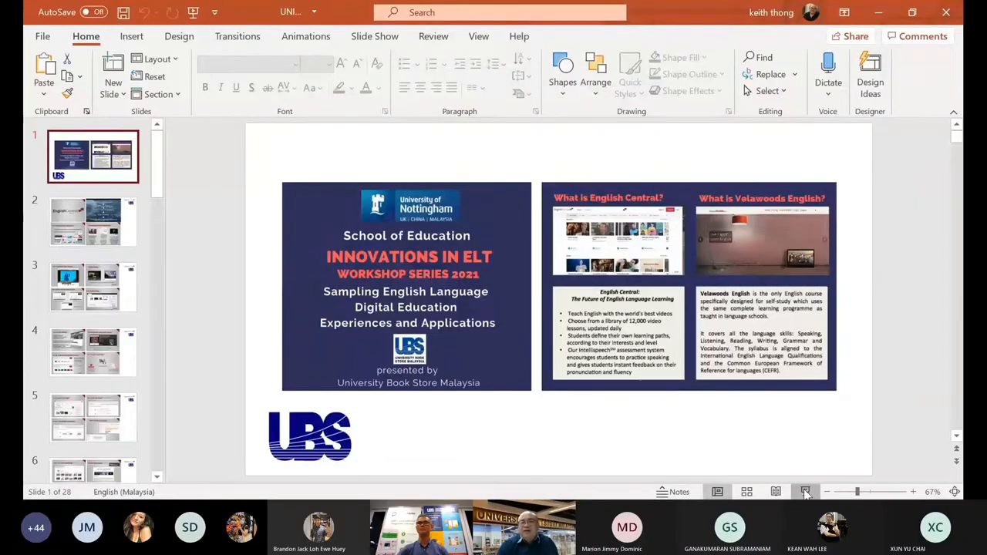
Advance the slide show to the Velawoods English lesson objectives table for Lessons 1–27
left_click(805, 491)
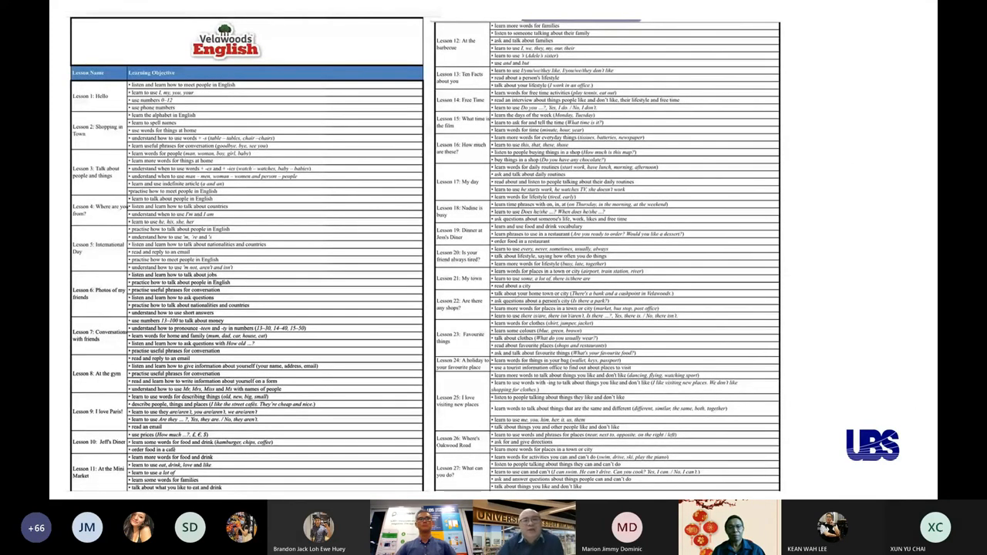
scroll("down", 3)
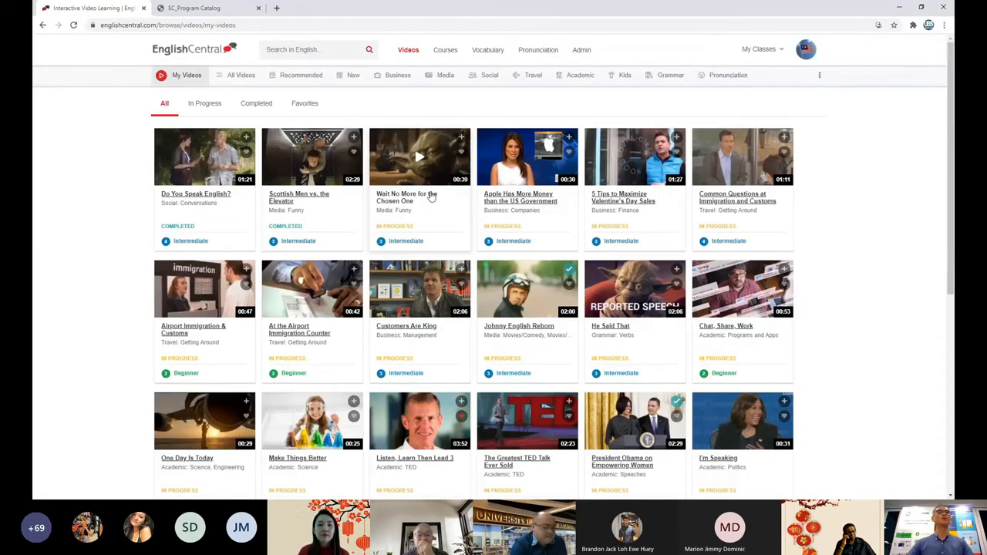
mouse_move(81, 164)
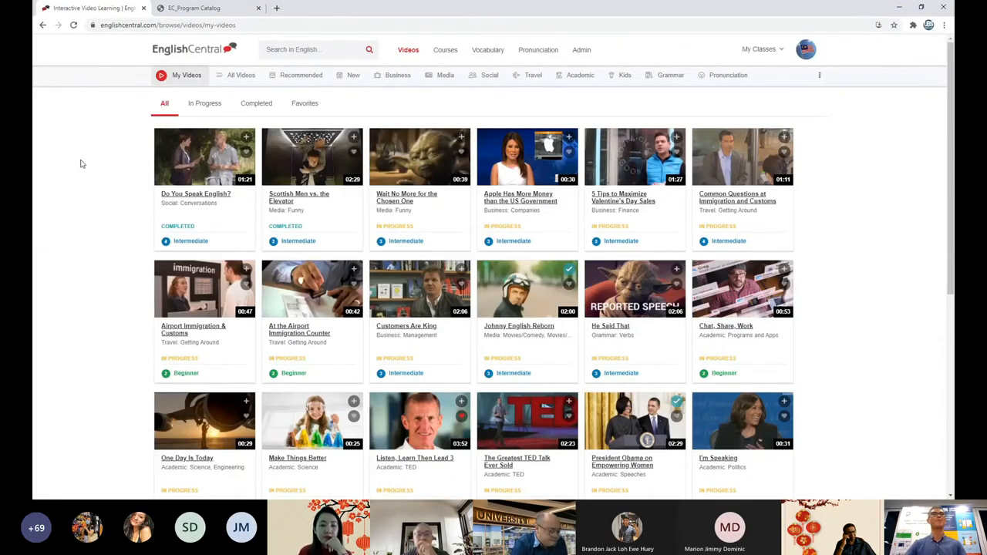
mouse_move(204, 336)
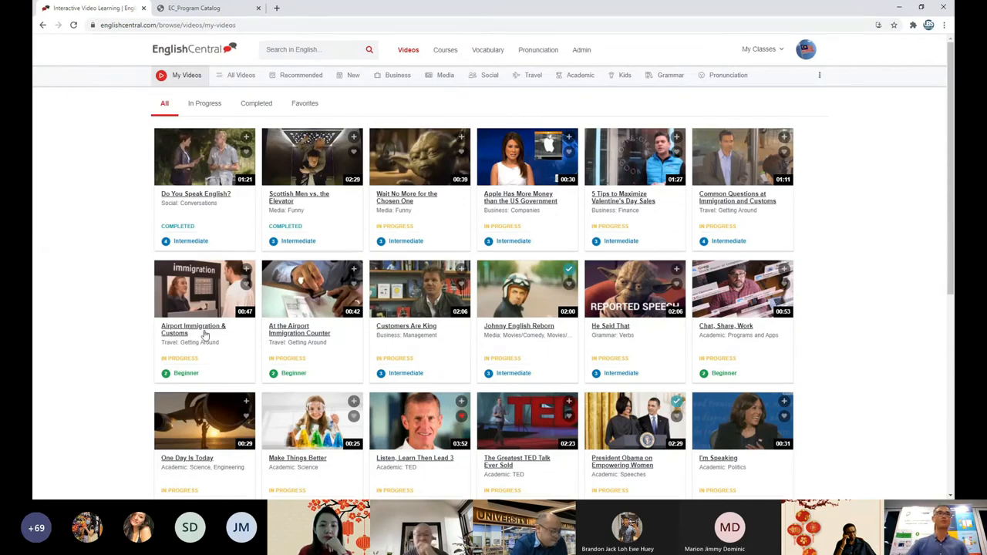
mouse_move(138, 371)
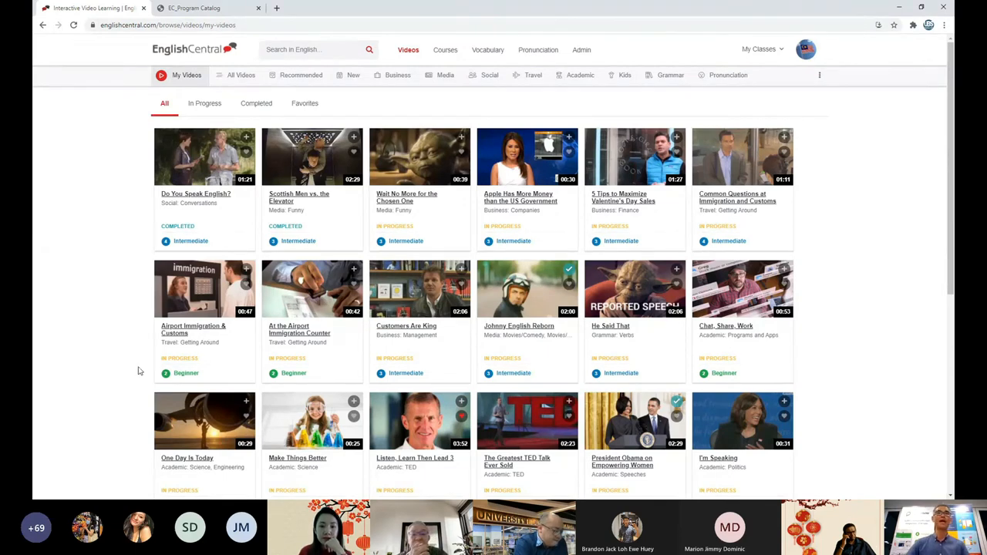
mouse_move(737, 119)
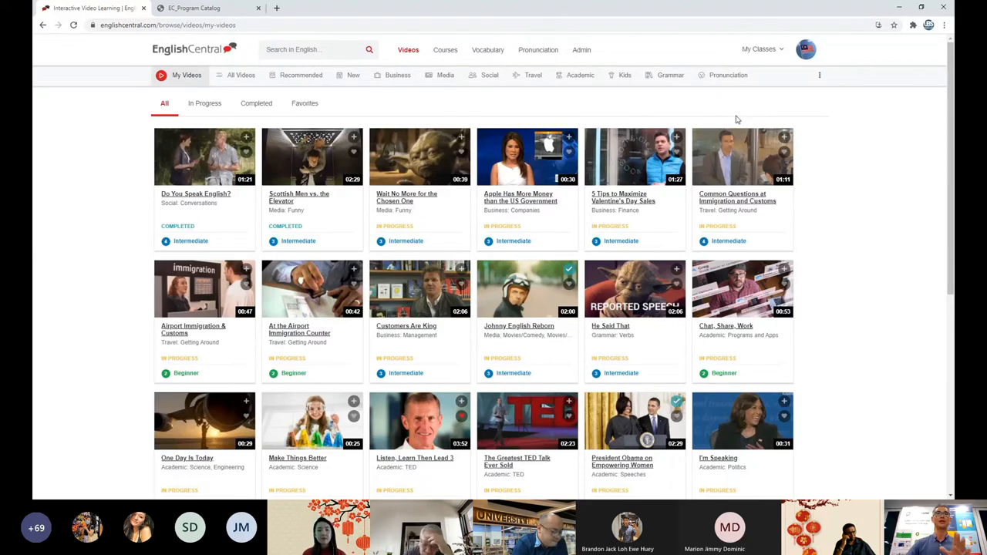
mouse_move(690, 189)
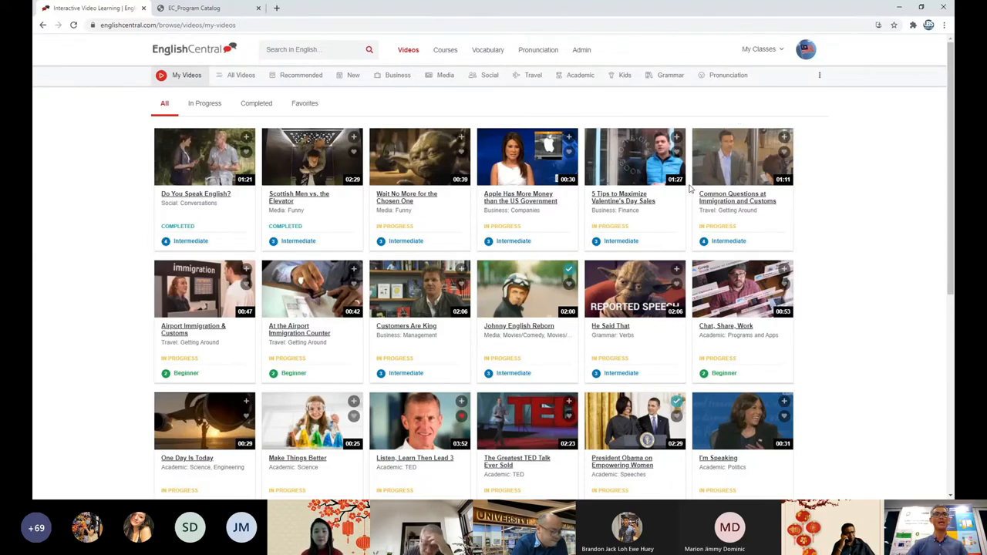
mouse_move(686, 191)
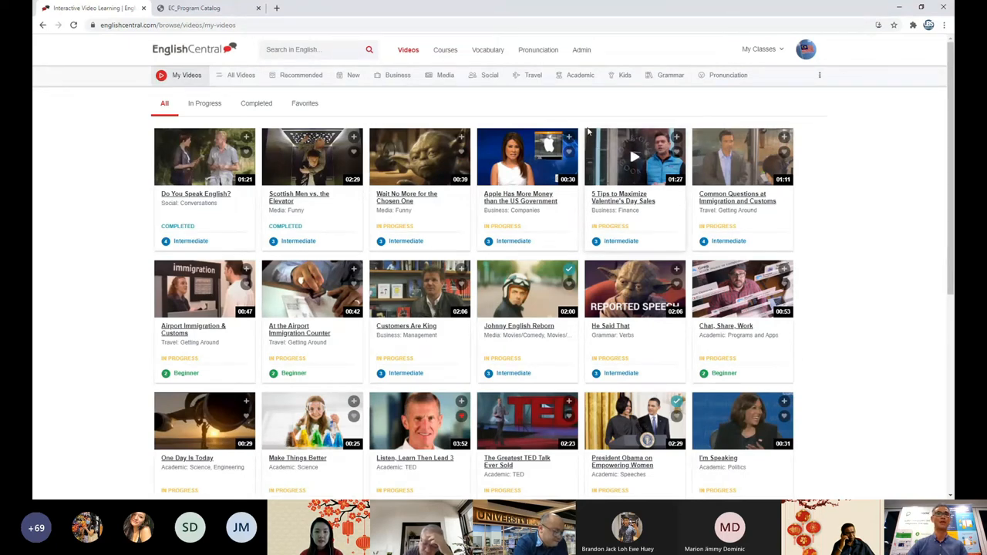
mouse_move(581, 49)
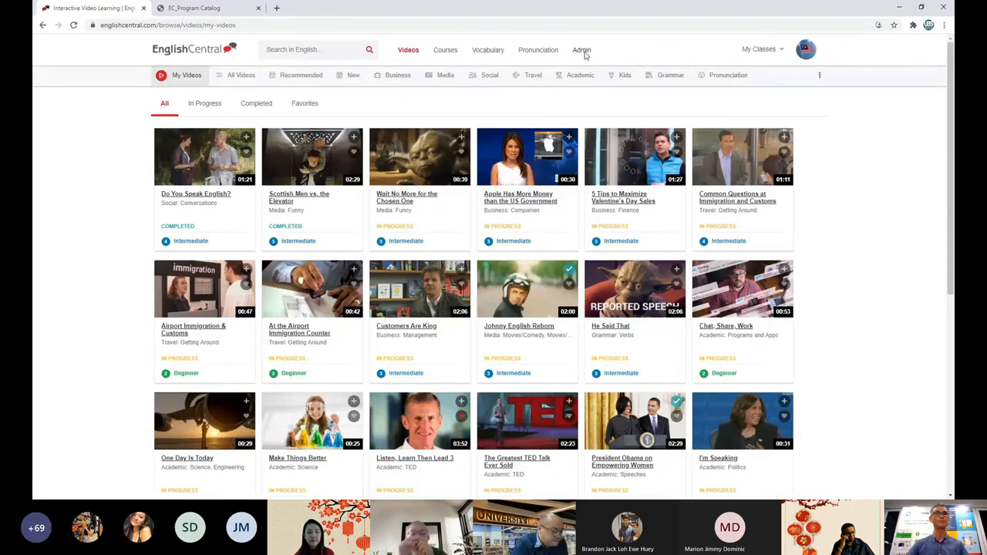
View the CLS Class student roster on the Admin page, then return to Videos
left_click(581, 49)
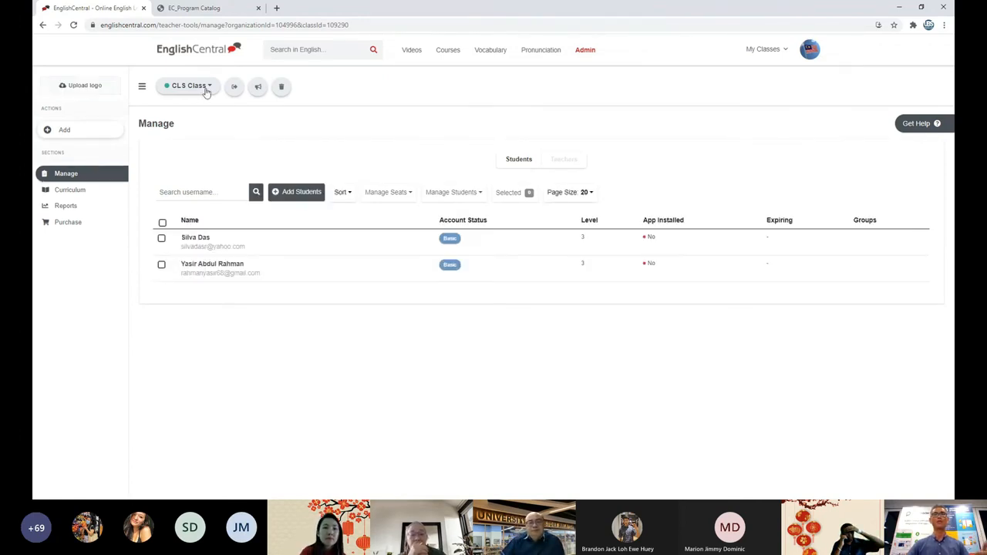
mouse_move(418, 136)
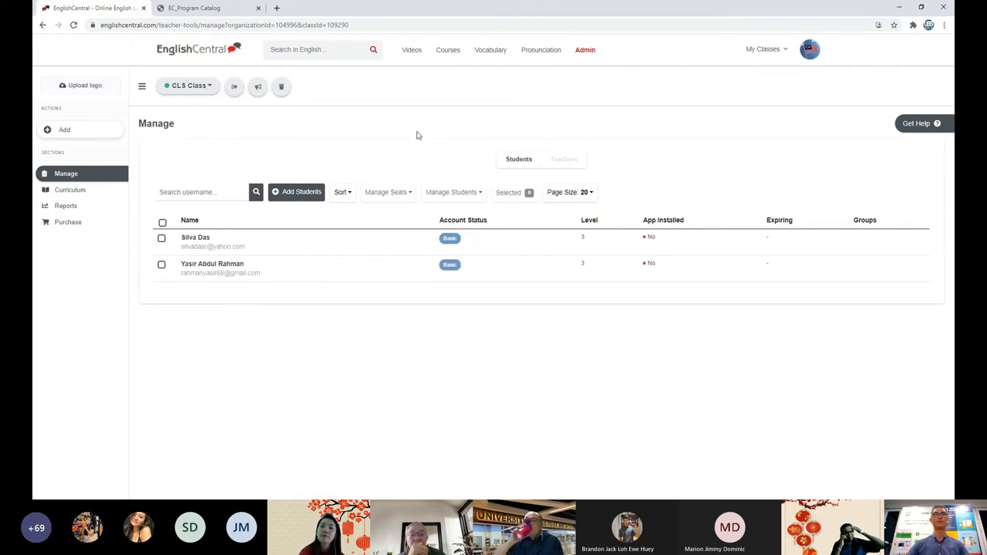
left_click(411, 50)
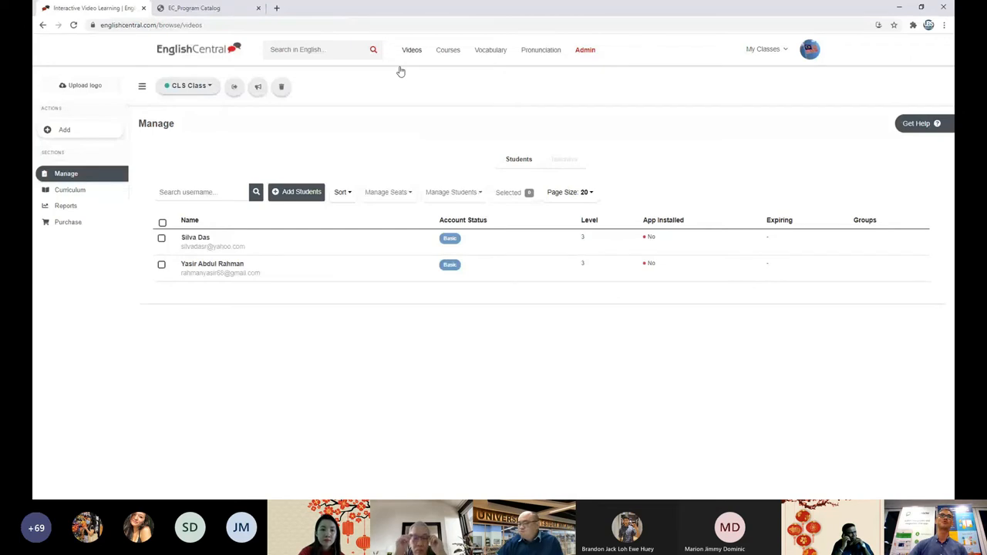
left_click(411, 49)
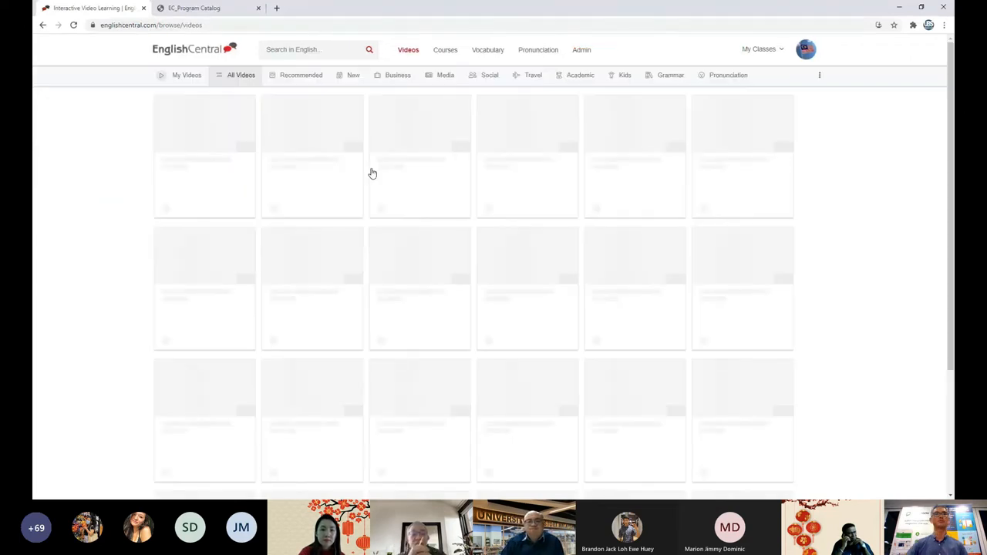
mouse_move(268, 124)
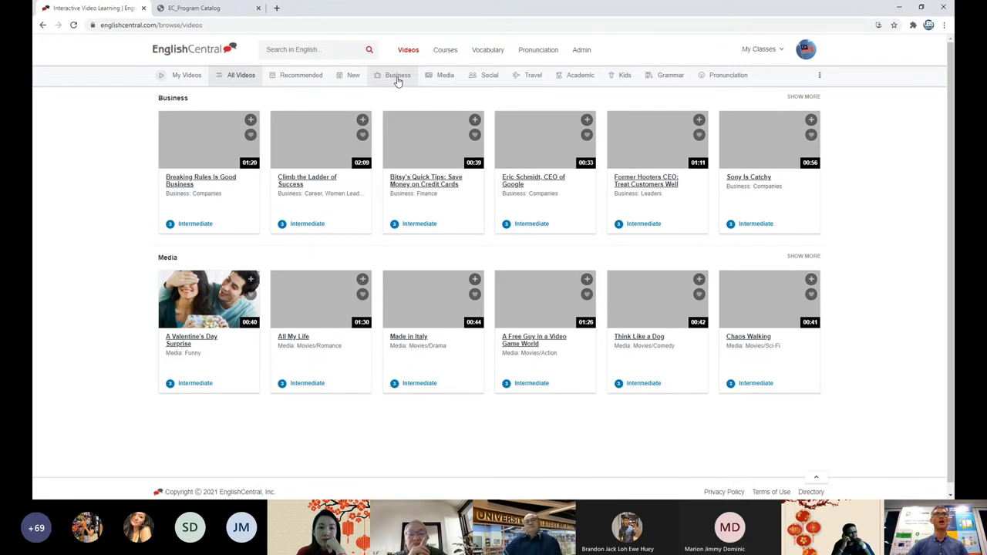
left_click(397, 75)
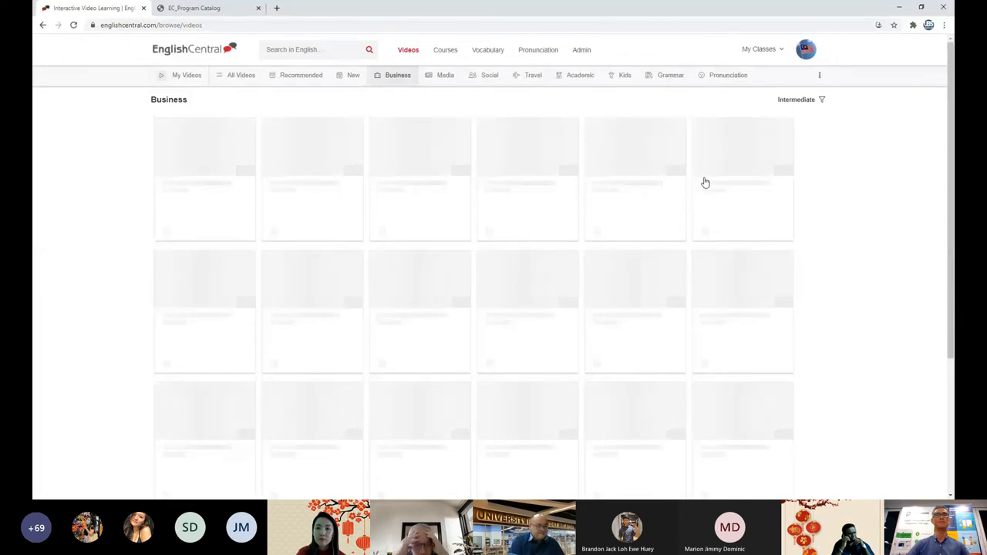
mouse_move(791, 105)
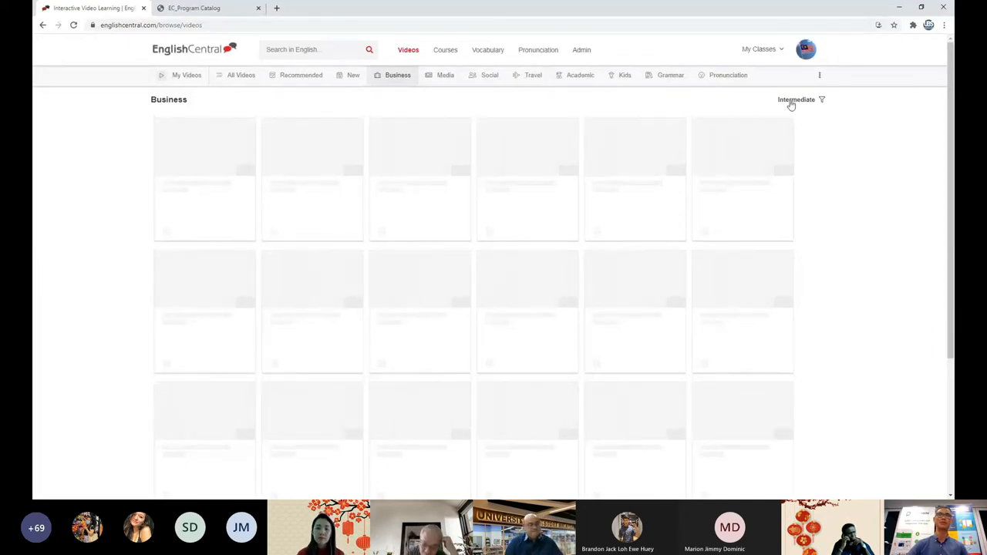
left_click(797, 99)
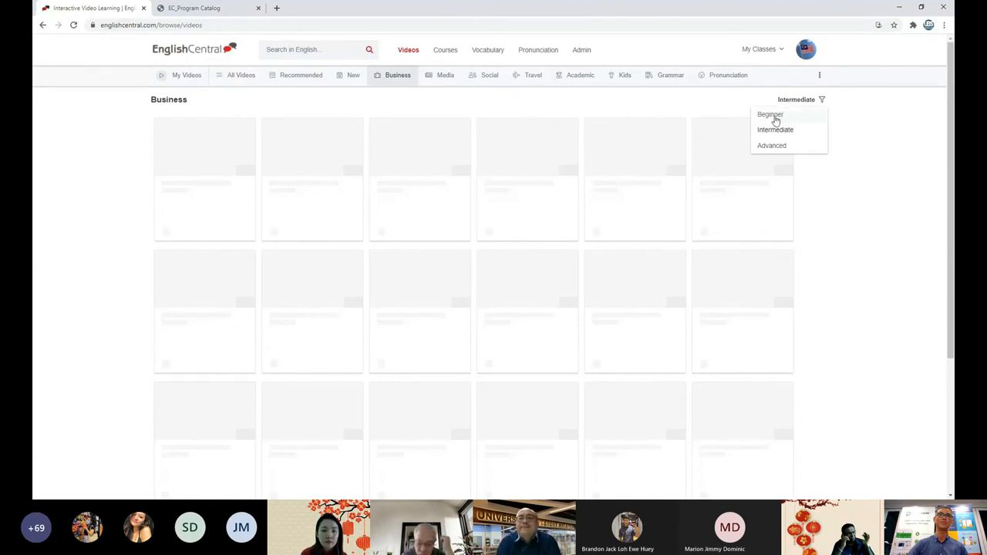
left_click(769, 114)
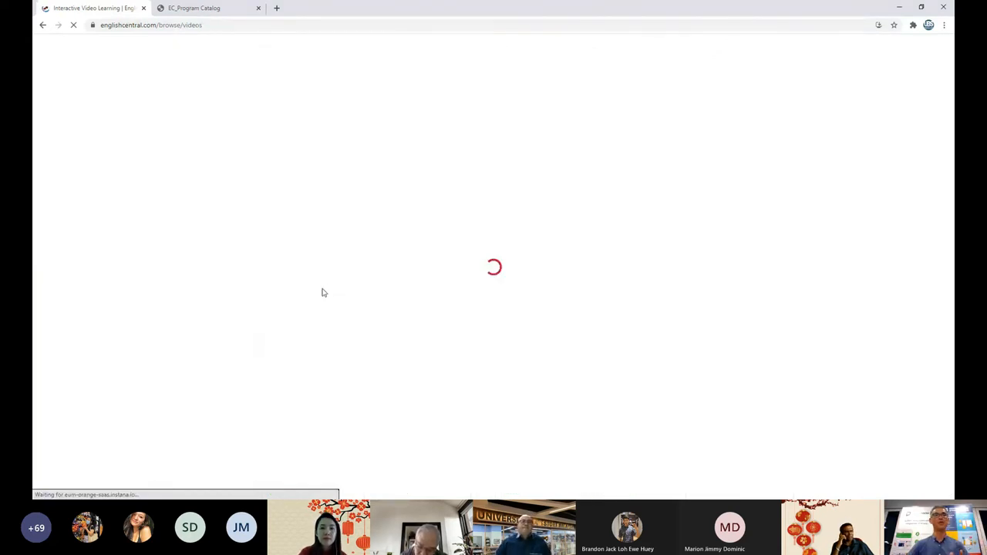
mouse_move(291, 139)
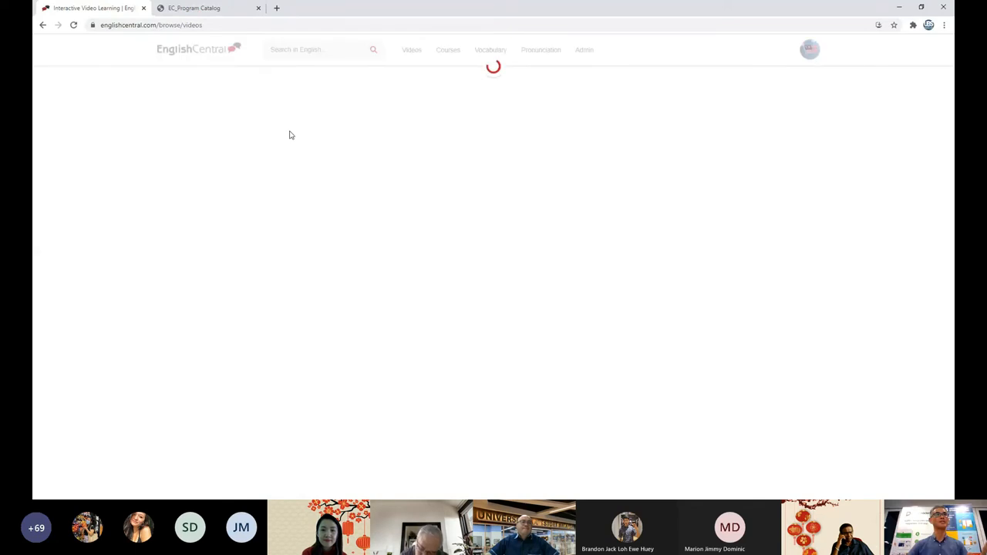
mouse_move(301, 158)
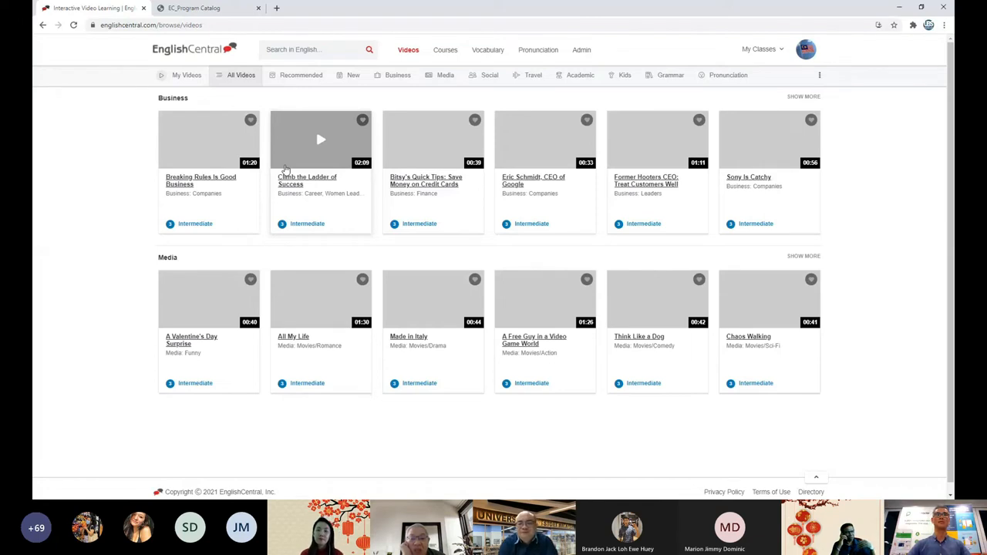
scroll("down", 3)
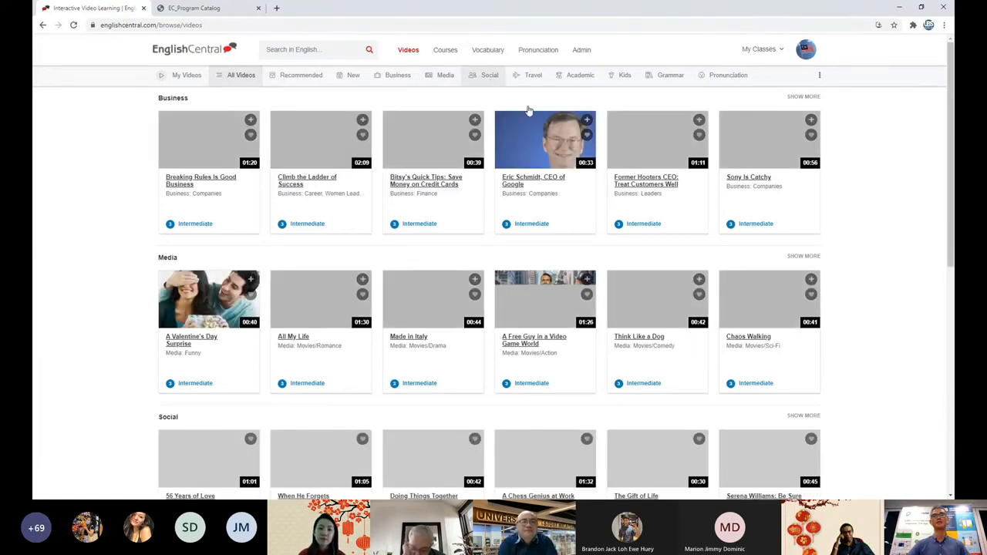
mouse_move(529, 98)
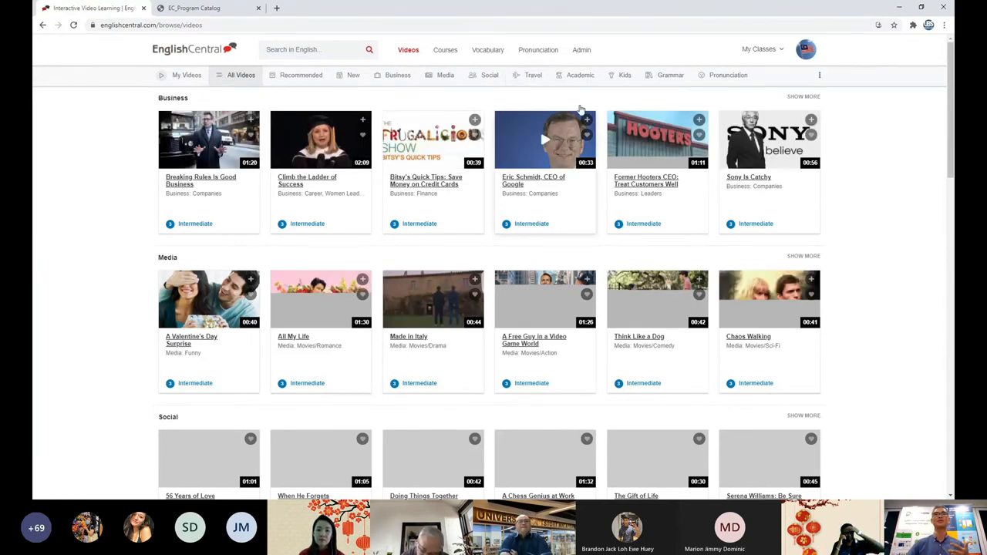
mouse_move(580, 75)
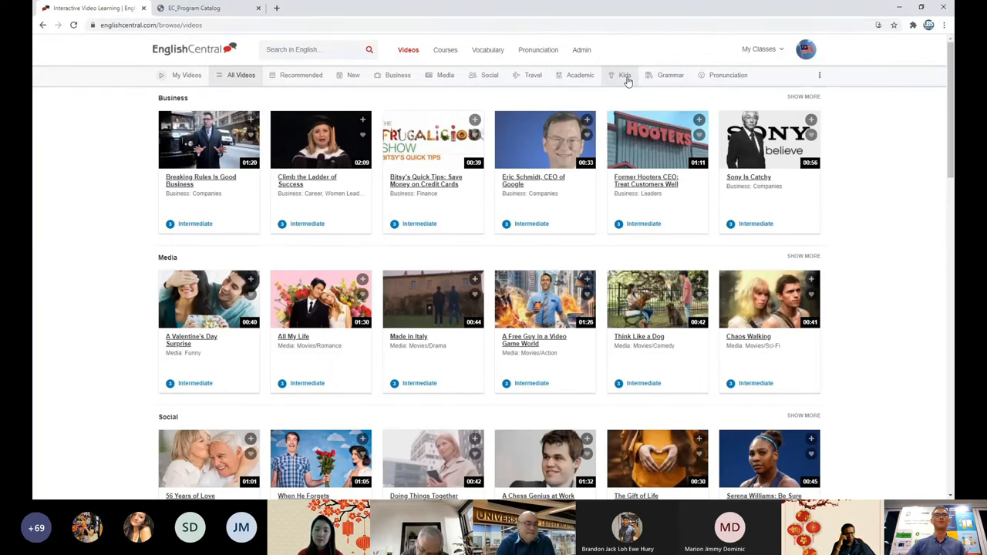
mouse_move(627, 82)
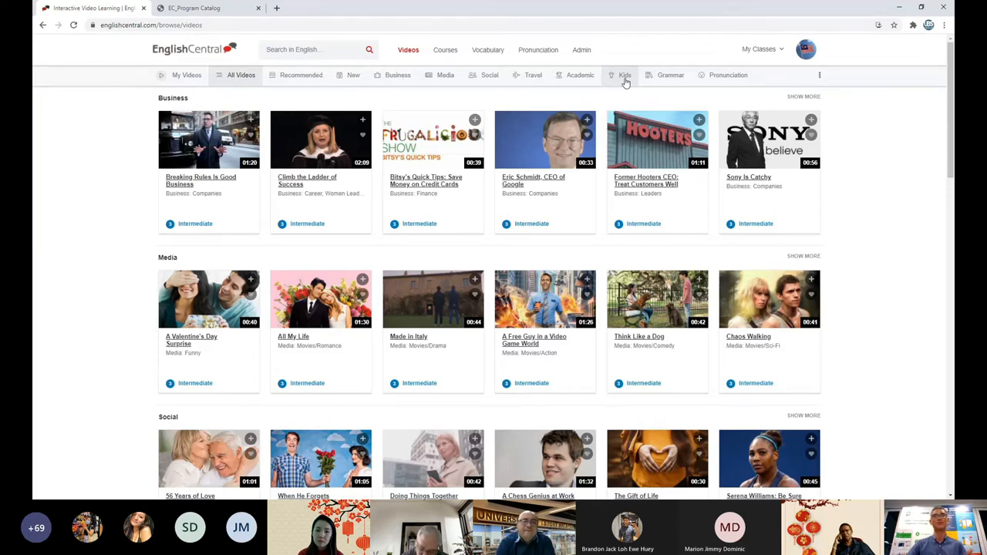
mouse_move(670, 74)
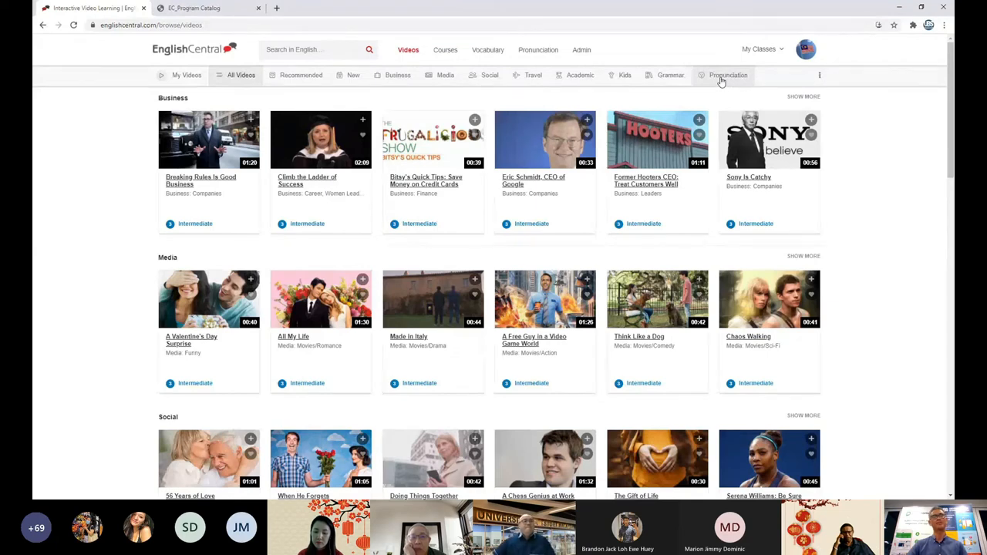
mouse_move(720, 80)
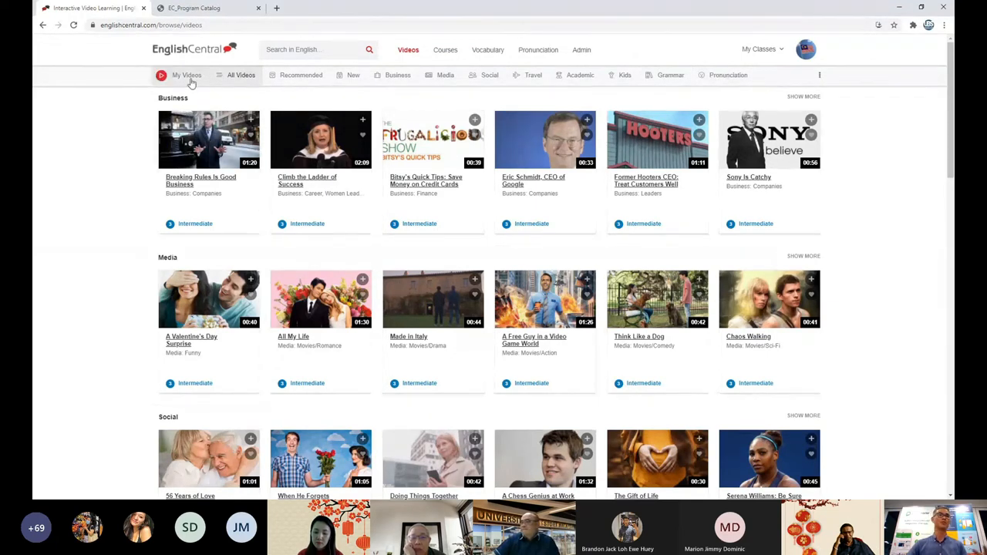
Load the My Videos page with All, In Progress, Completed and Favorites lists
left_click(186, 75)
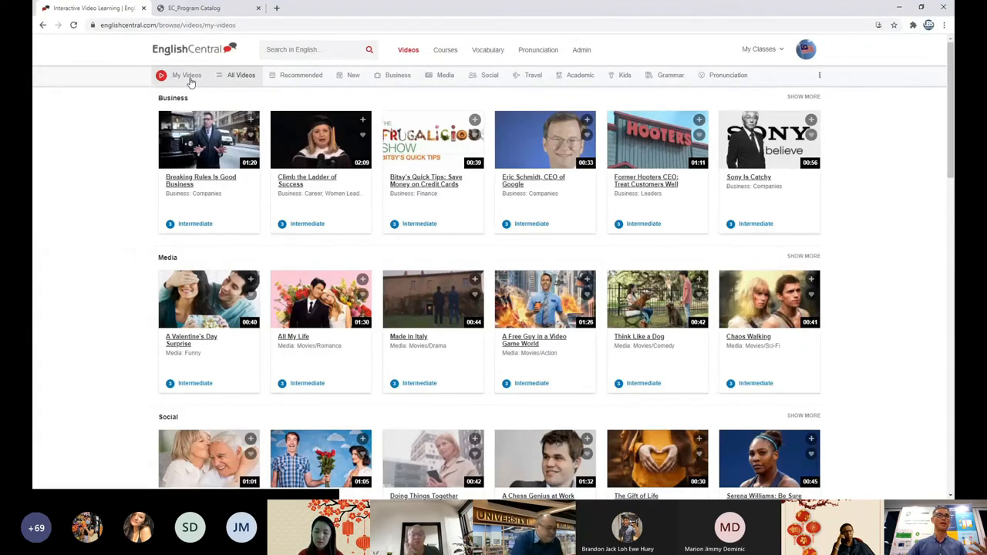
left_click(186, 74)
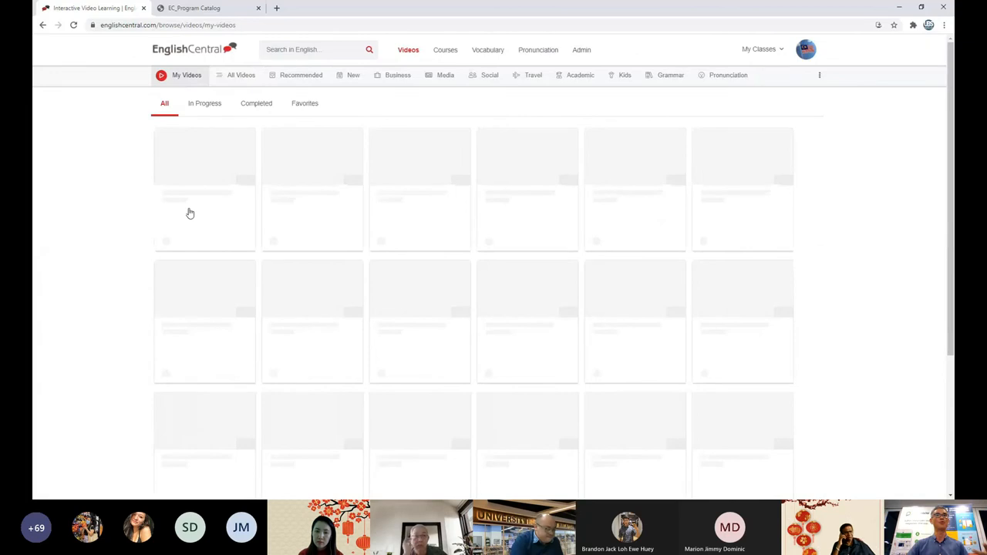
mouse_move(199, 230)
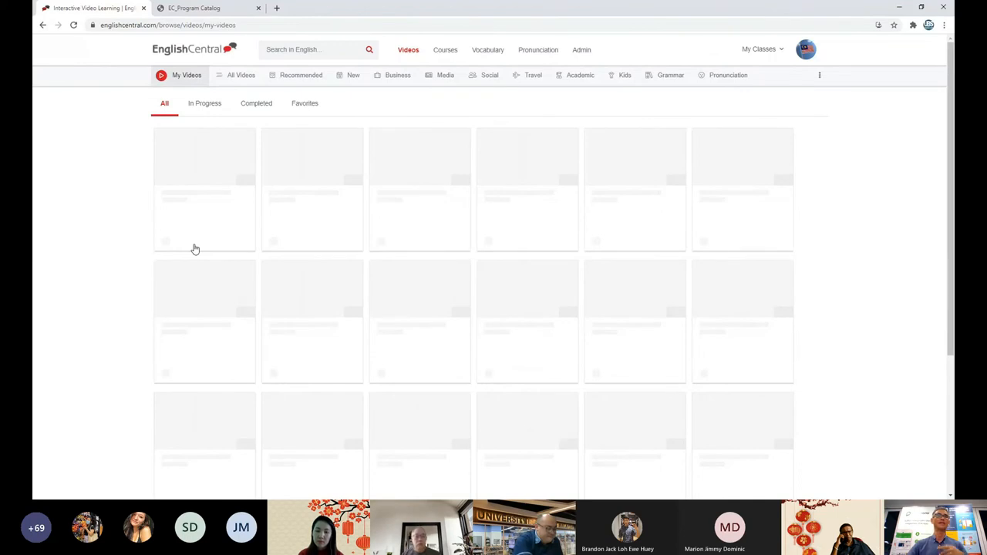
mouse_move(199, 256)
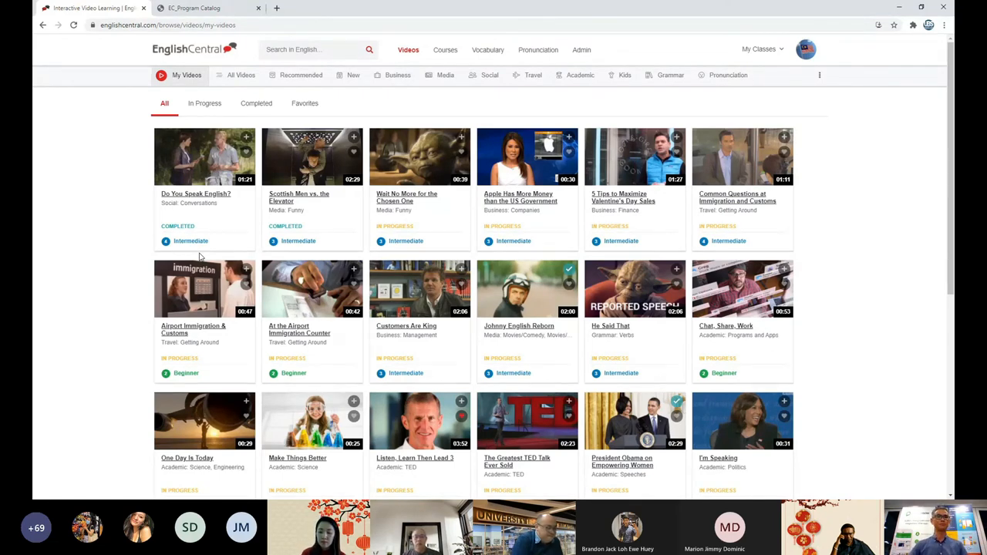
mouse_move(311, 156)
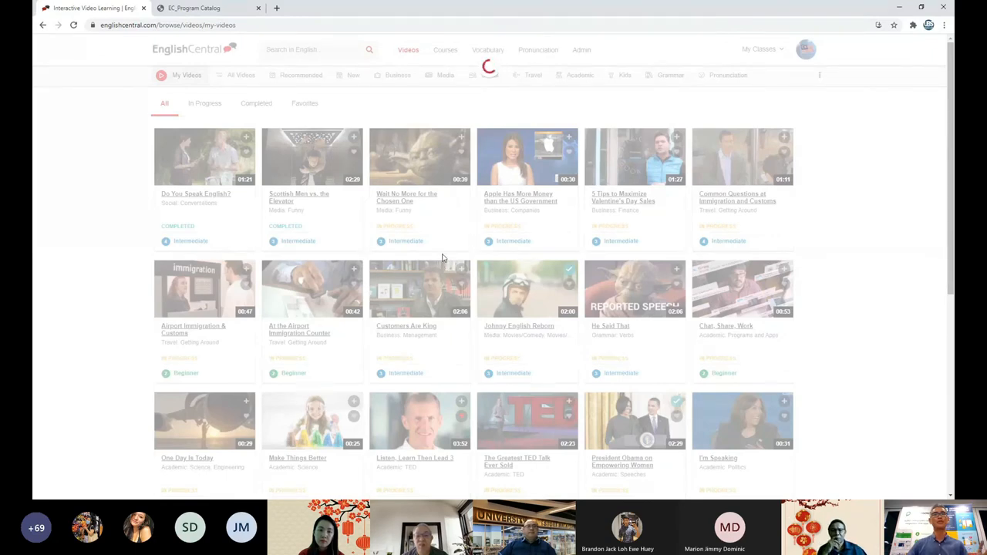
Play the Scottish Men vs. the Elevator lesson and show the 'voice recognition' definition
left_click(420, 289)
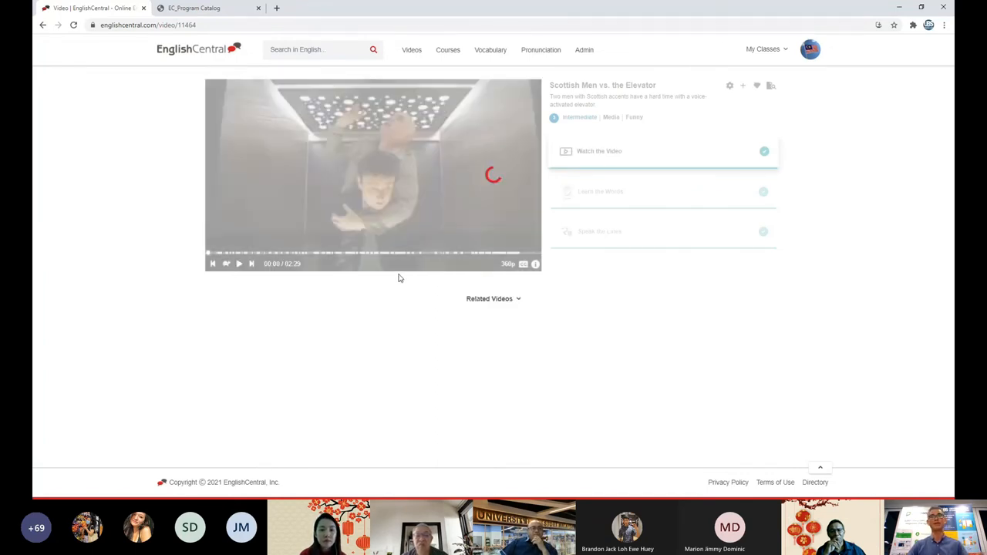
mouse_move(323, 307)
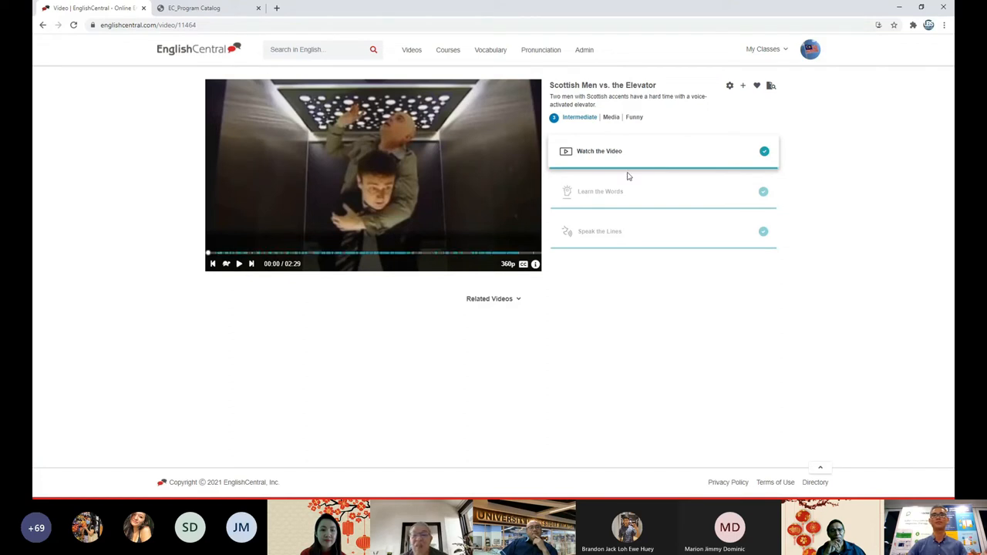
mouse_move(239, 268)
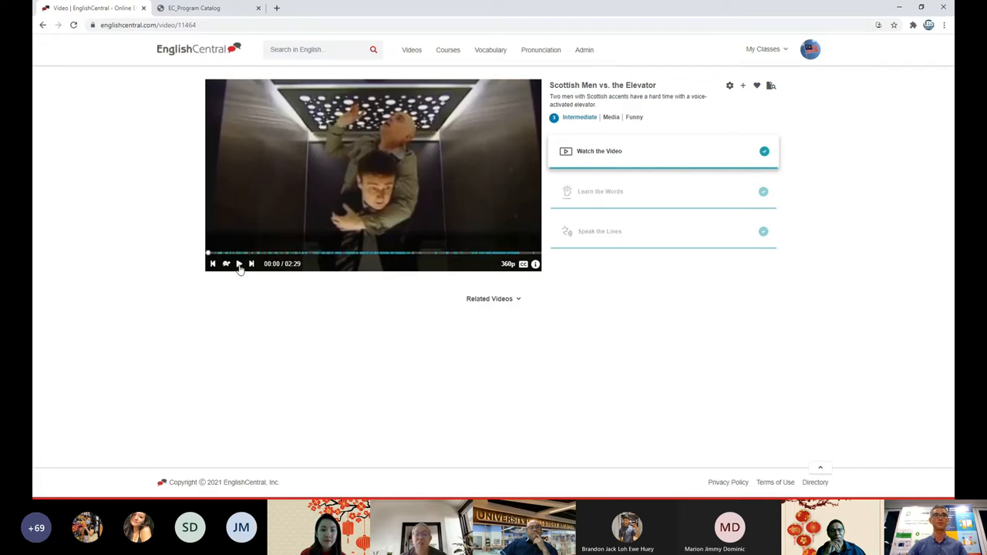
left_click(226, 264)
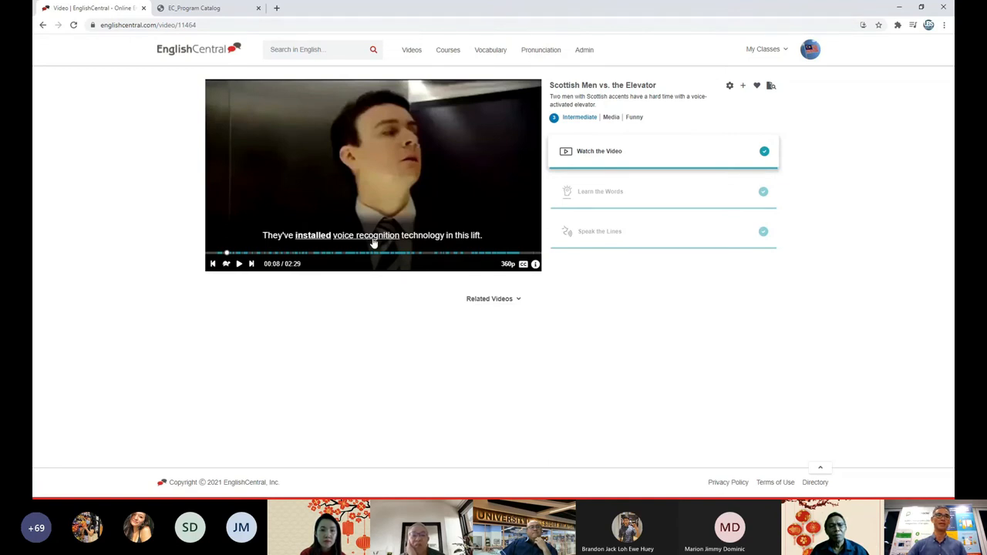
left_click(365, 235)
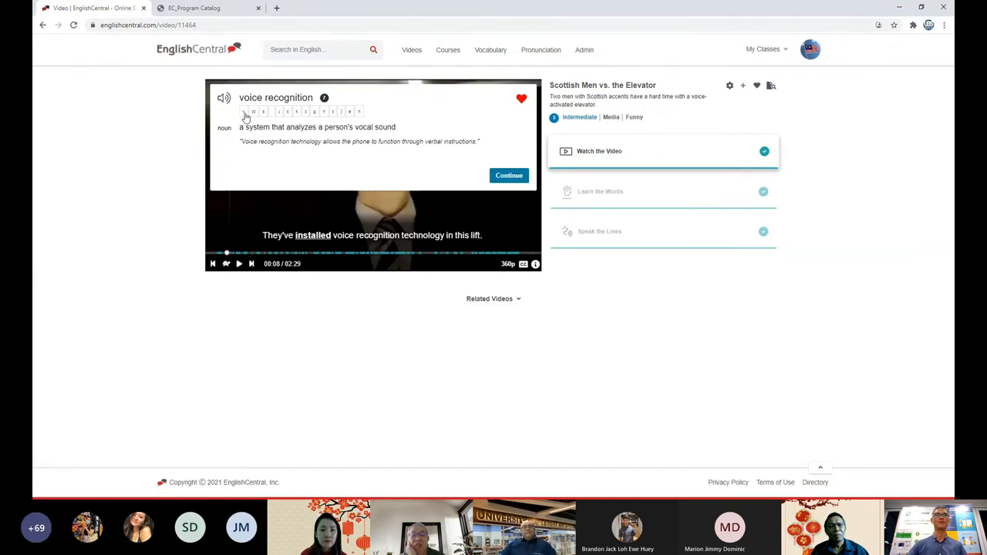
left_click(245, 111)
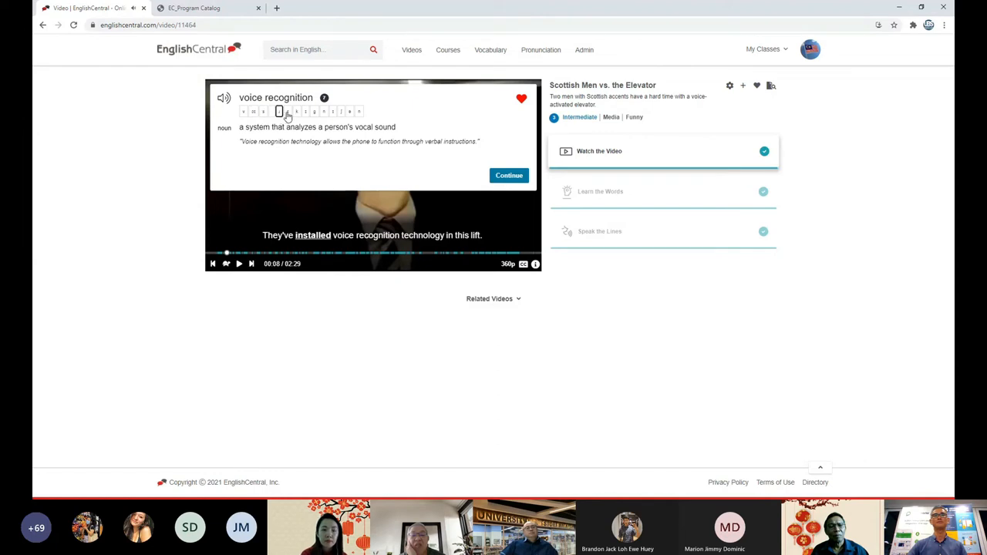
mouse_move(291, 170)
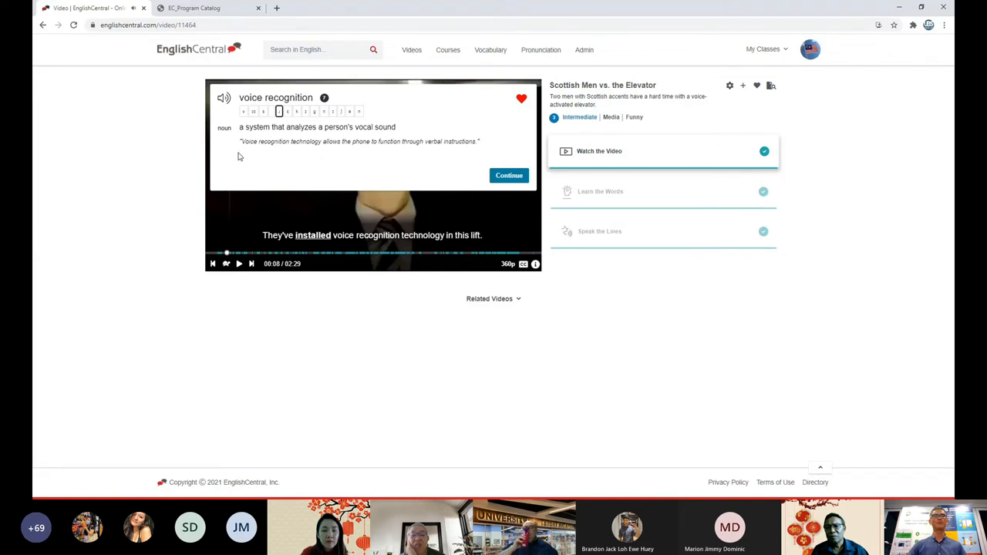
mouse_move(227, 159)
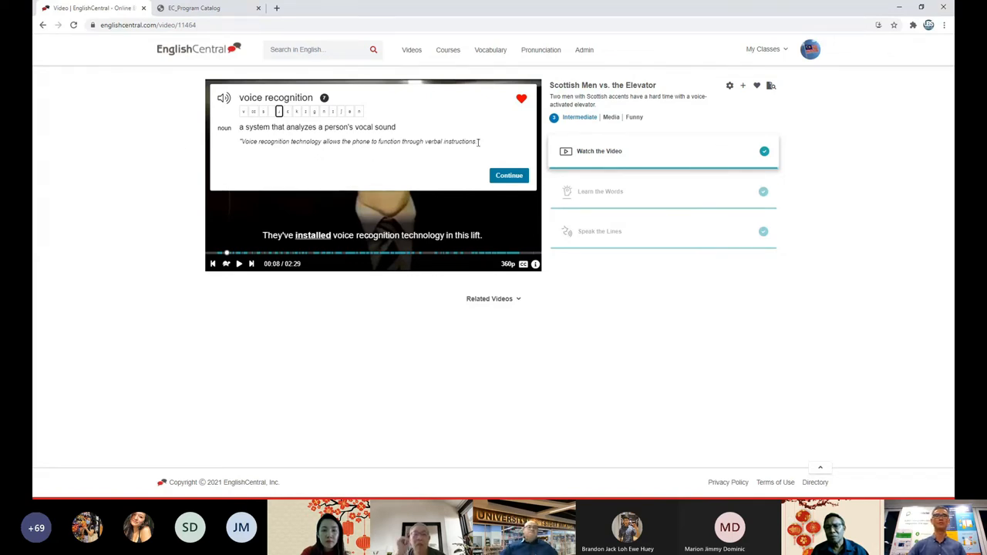
mouse_move(438, 195)
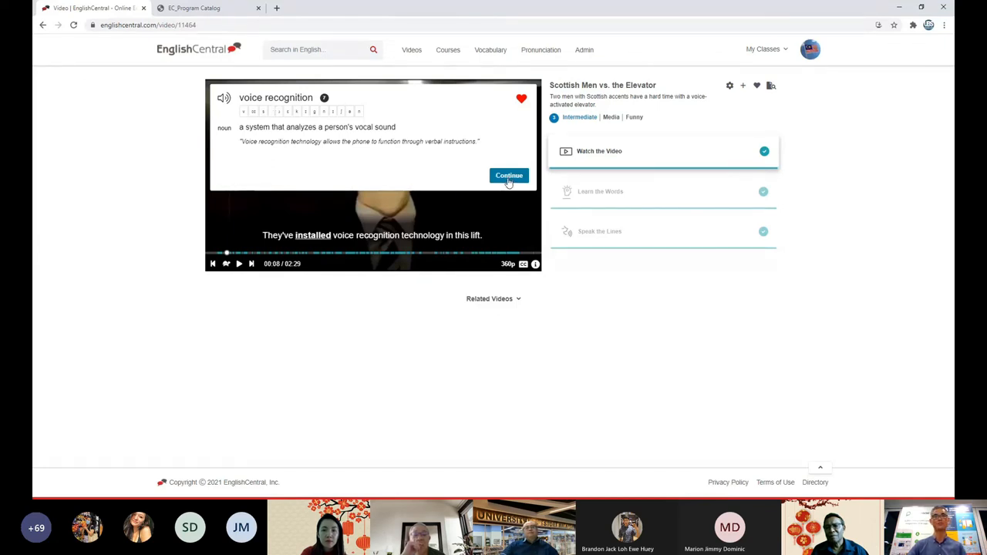
Close the word card, resume the elevator video, and pause it near 1:33
left_click(508, 176)
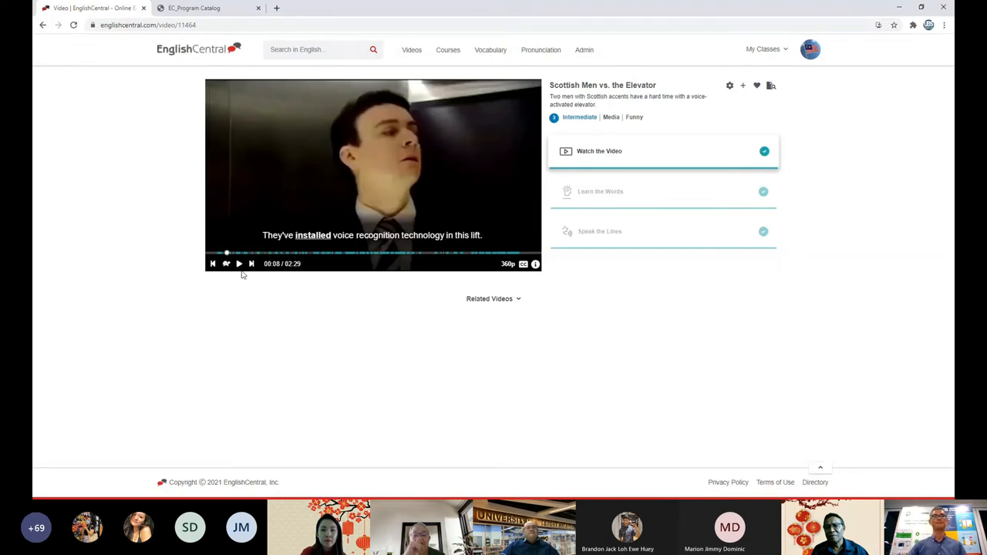
left_click(239, 263)
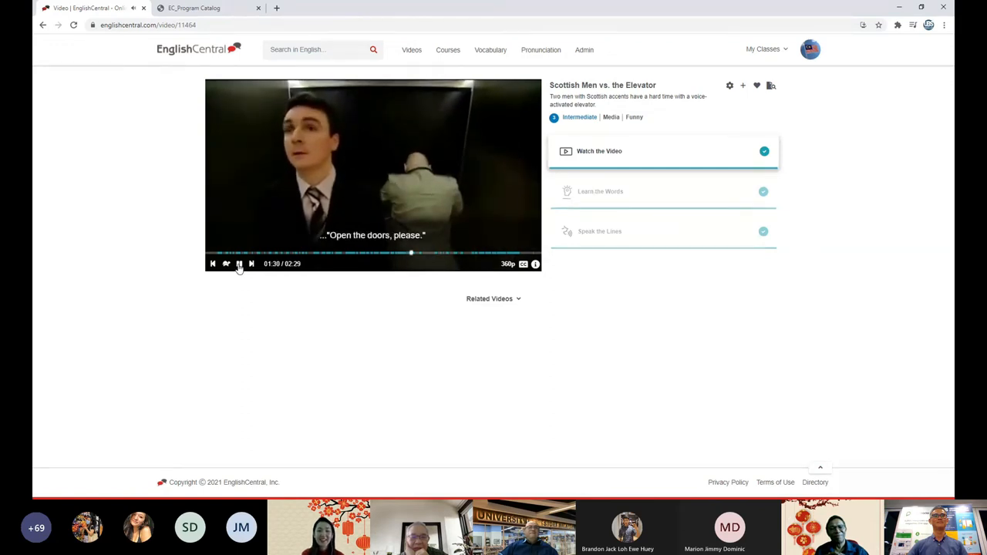
left_click(239, 263)
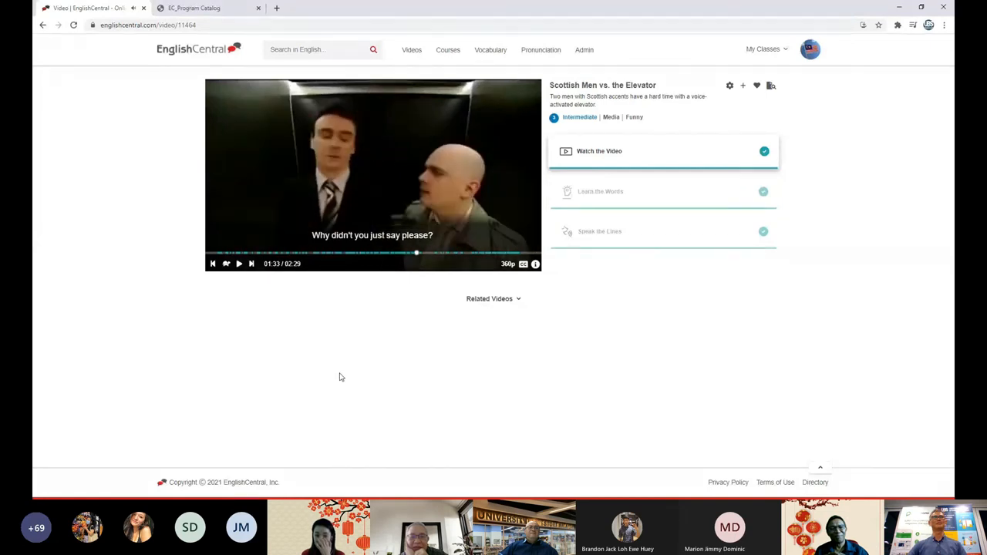
mouse_move(628, 198)
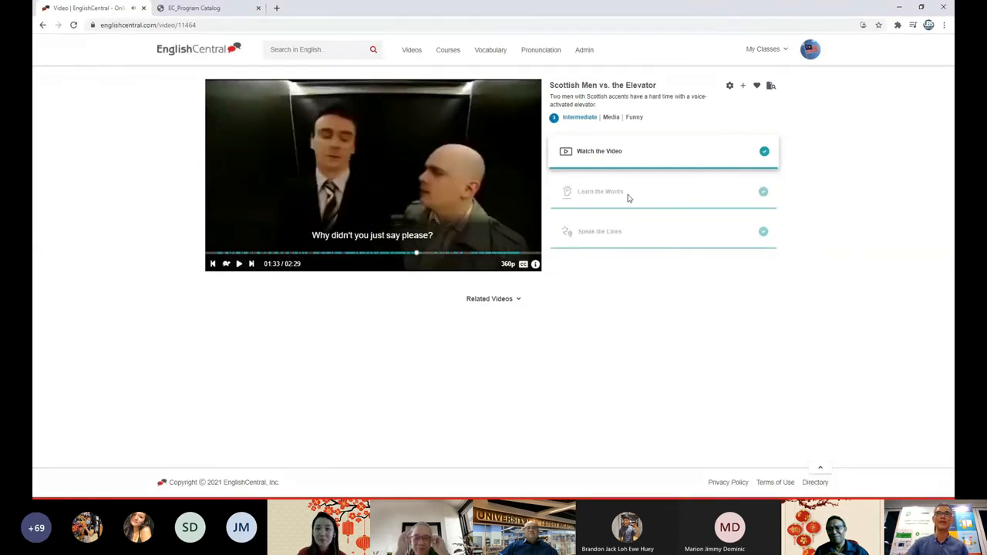
mouse_move(628, 197)
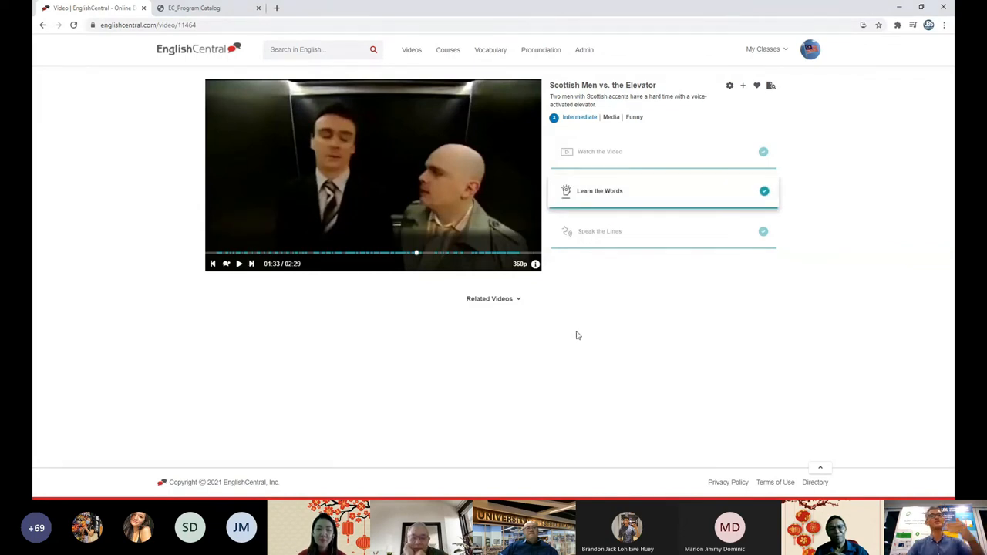
mouse_move(387, 334)
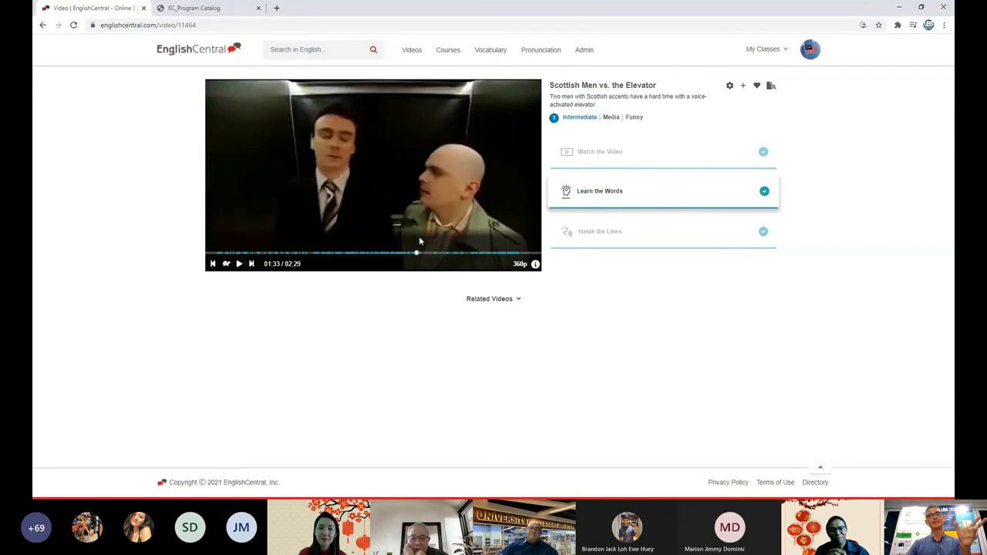
mouse_move(465, 340)
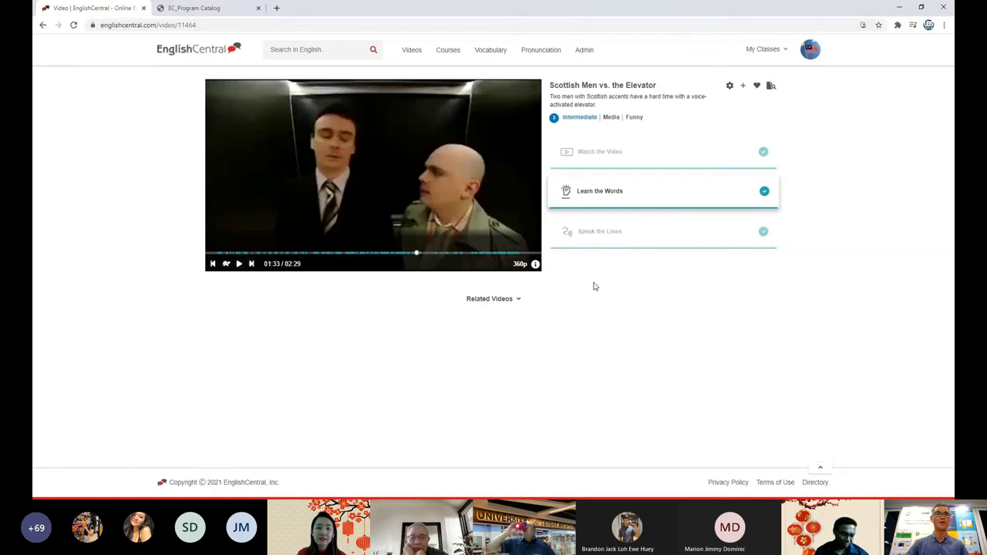
Record a line in Speak the Lines, earning a Great job result with grade B+
left_click(609, 232)
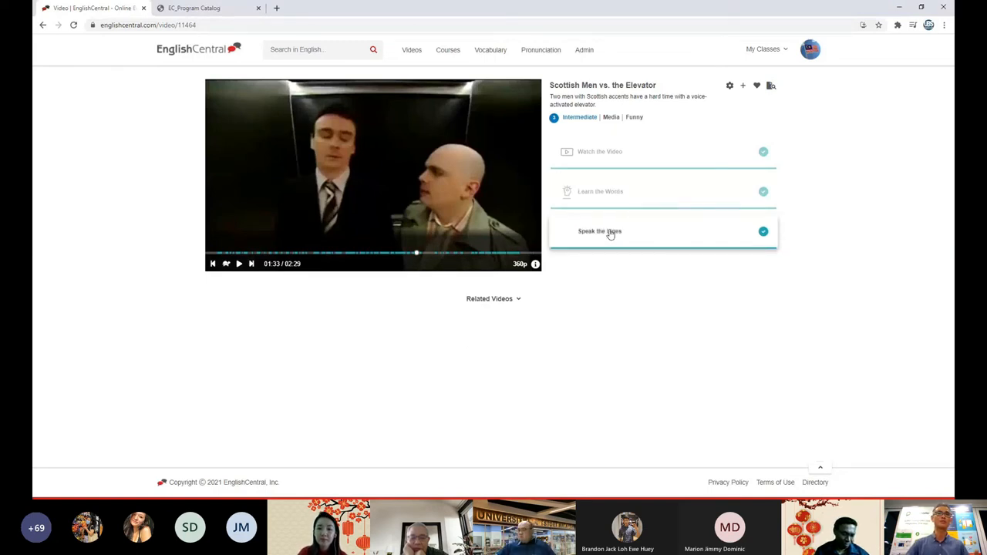
left_click(493, 298)
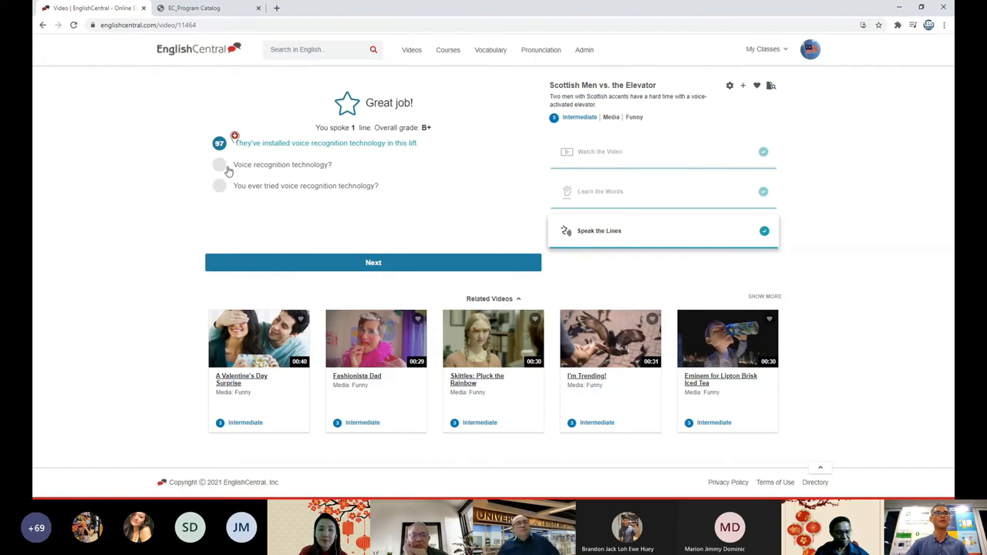
Replay the spoken line and move to the voice recognition subtitle near 0:07
left_click(373, 262)
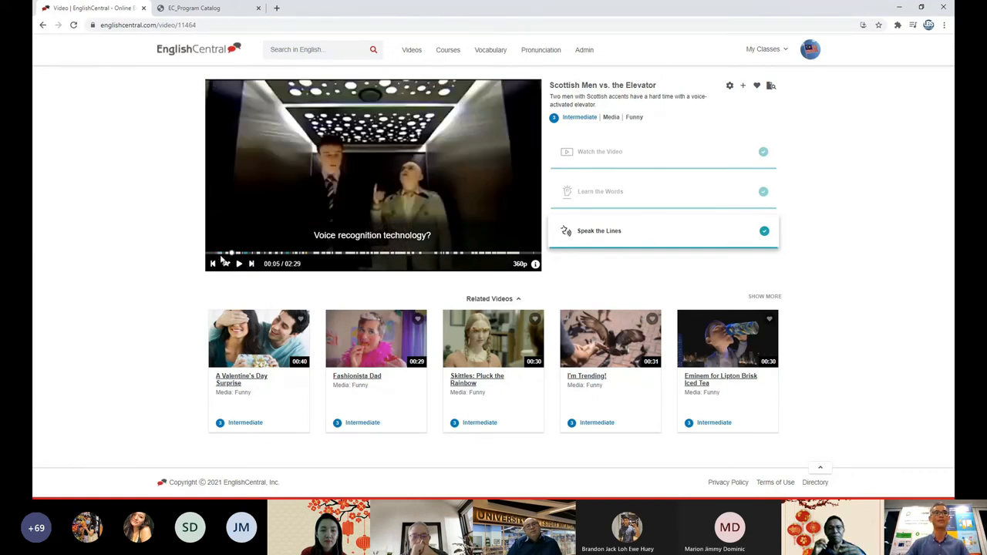
left_click(238, 263)
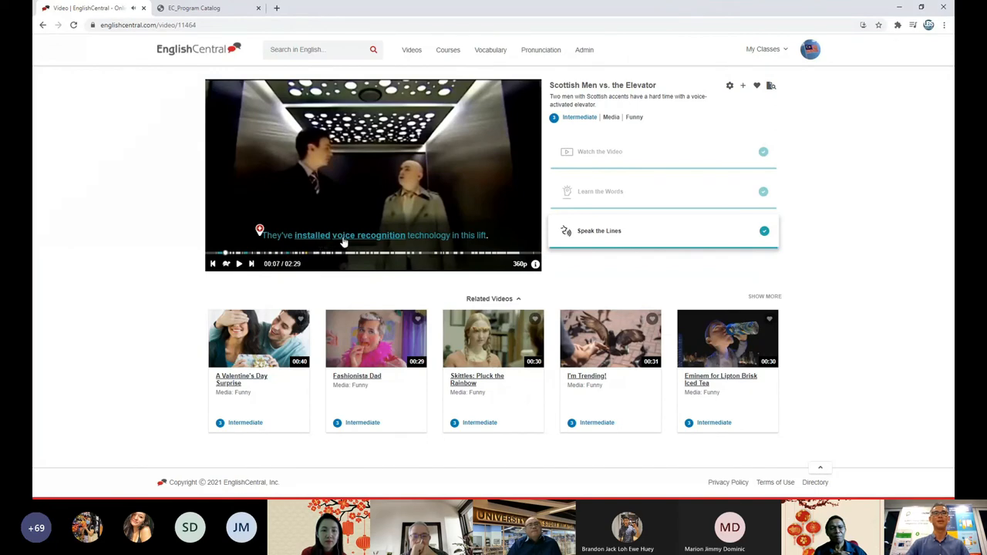
mouse_move(372, 241)
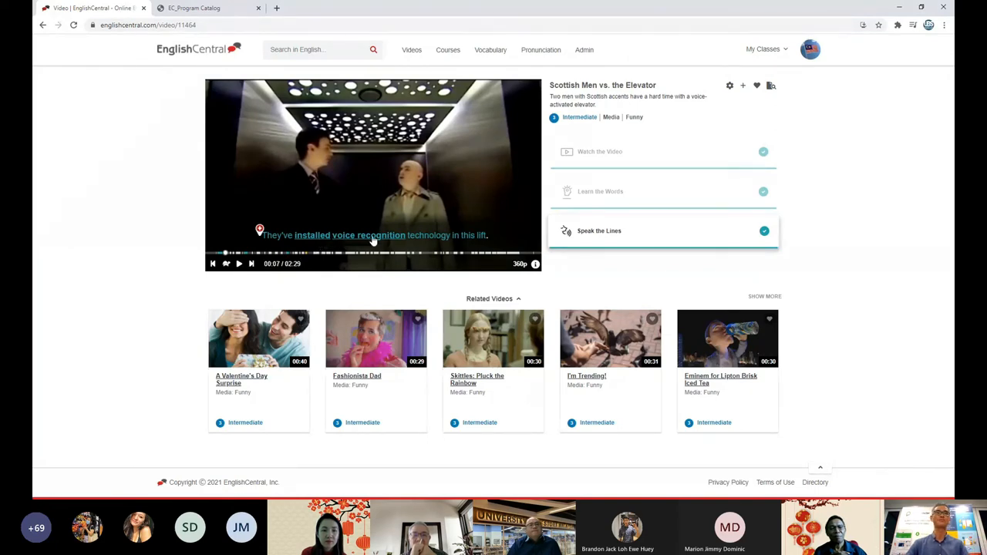
Show the 'voice recognition' definition card with the elevator video paused at 0:07
left_click(370, 235)
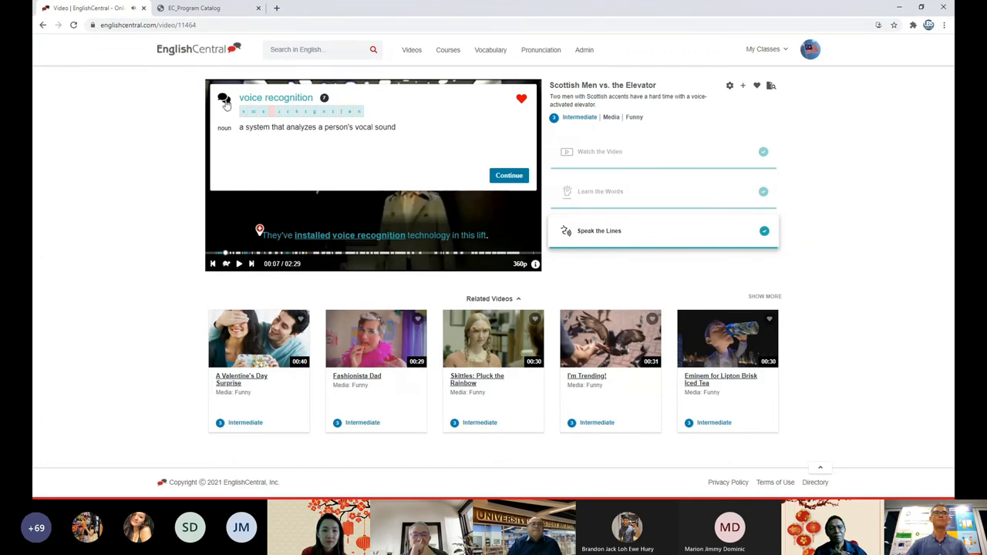
mouse_move(243, 175)
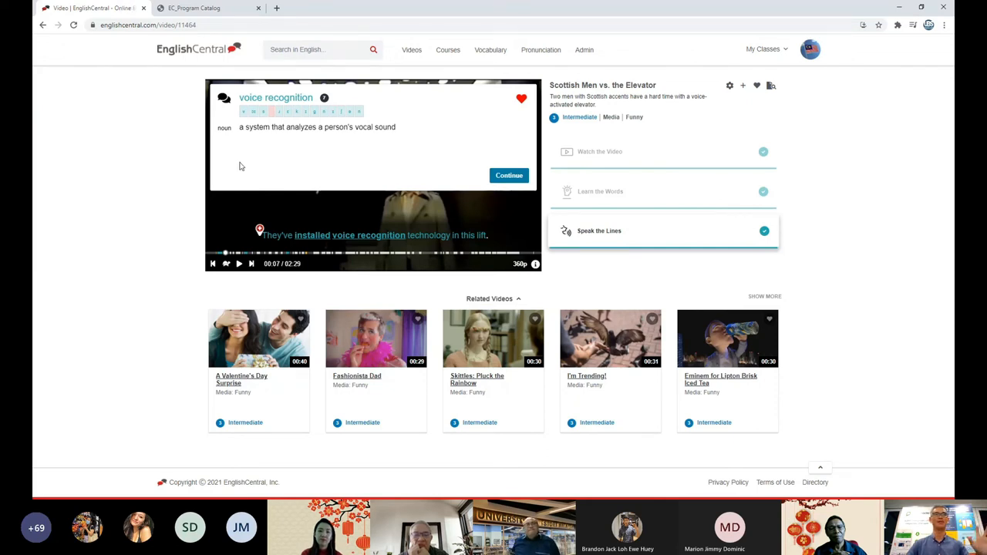
mouse_move(227, 160)
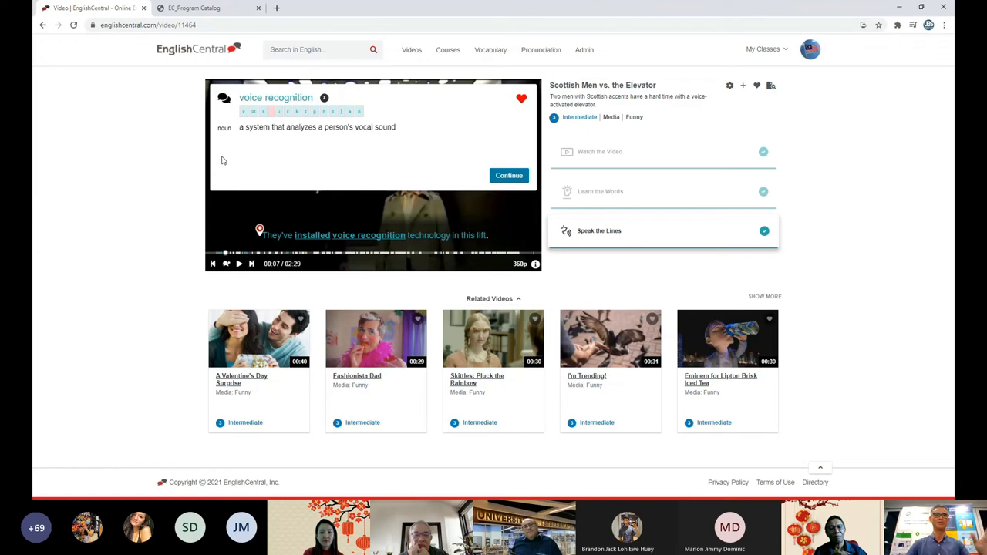
mouse_move(231, 166)
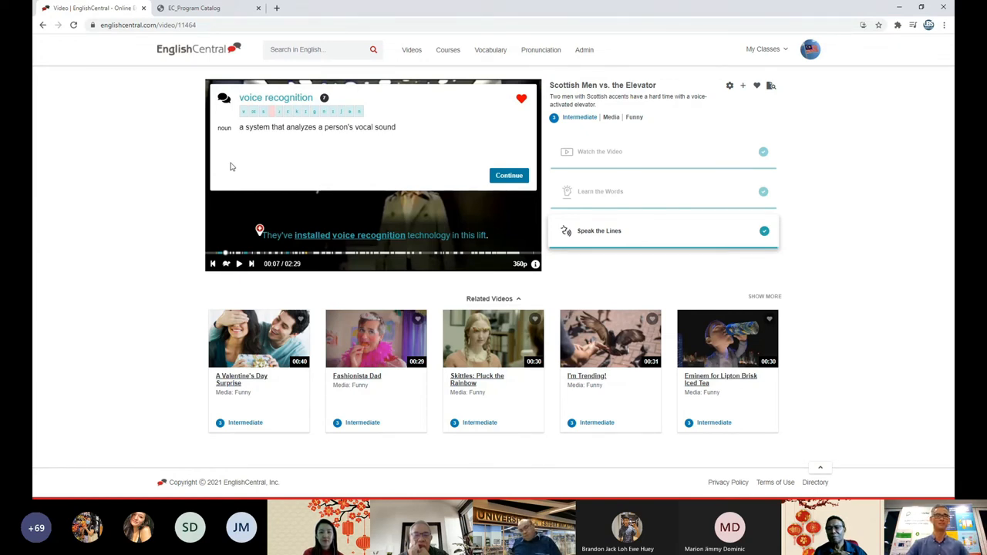
mouse_move(238, 152)
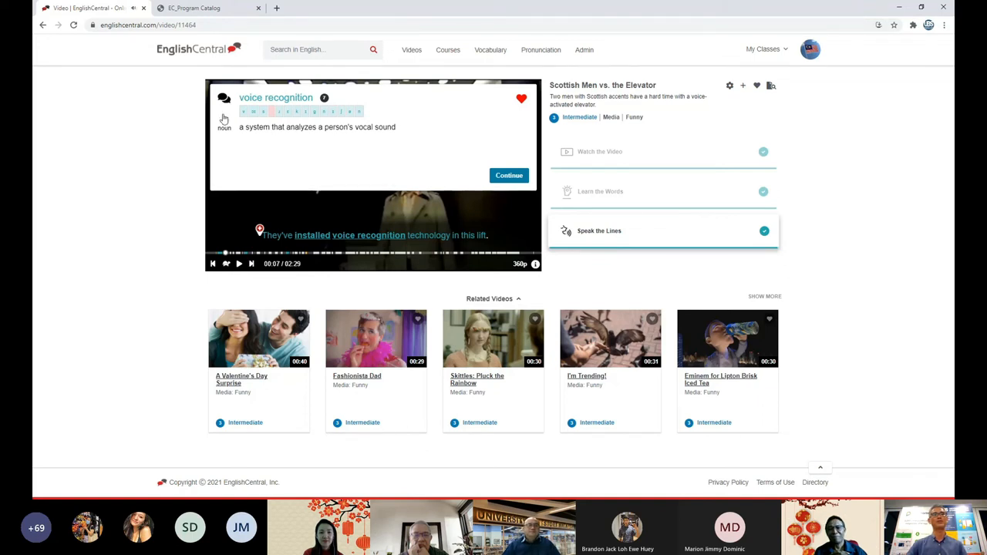
mouse_move(216, 162)
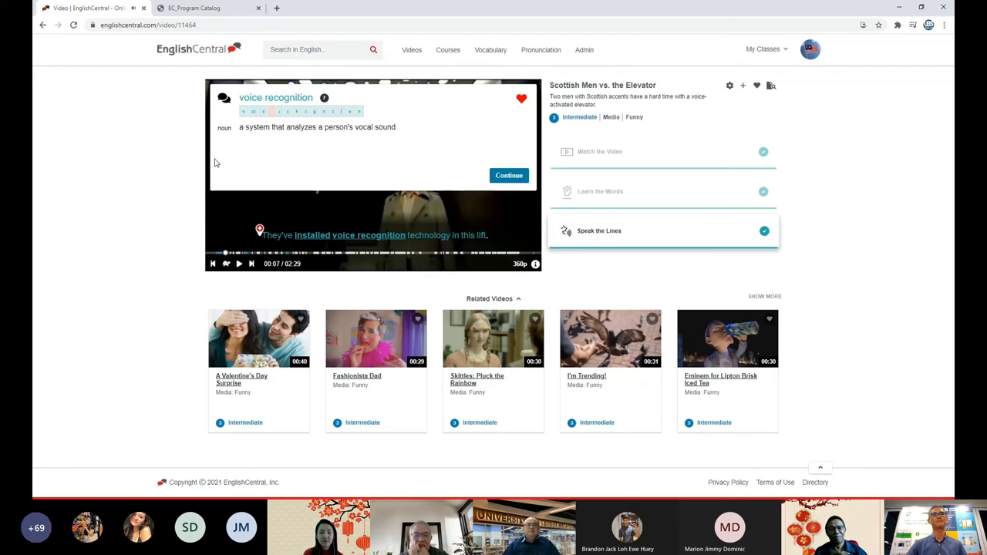
mouse_move(370, 207)
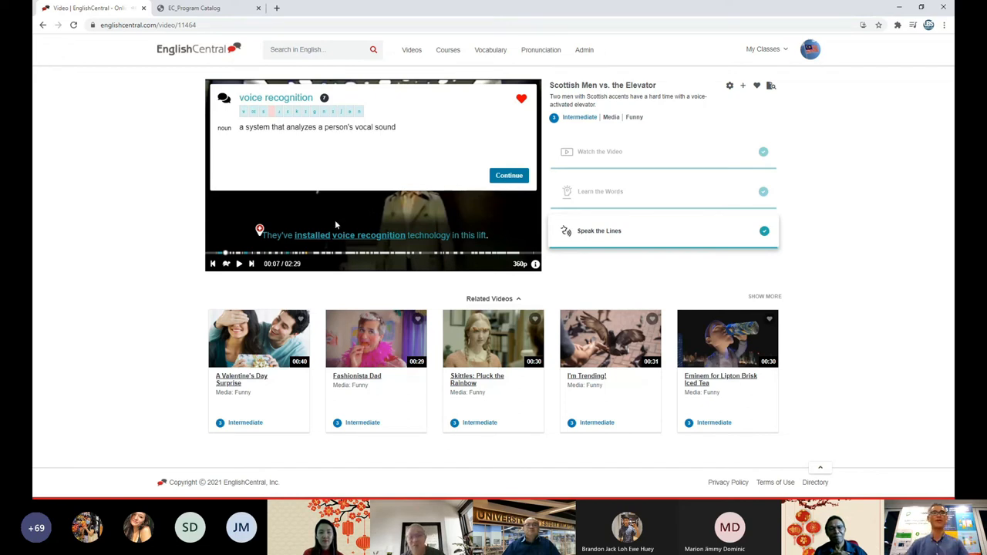
mouse_move(378, 242)
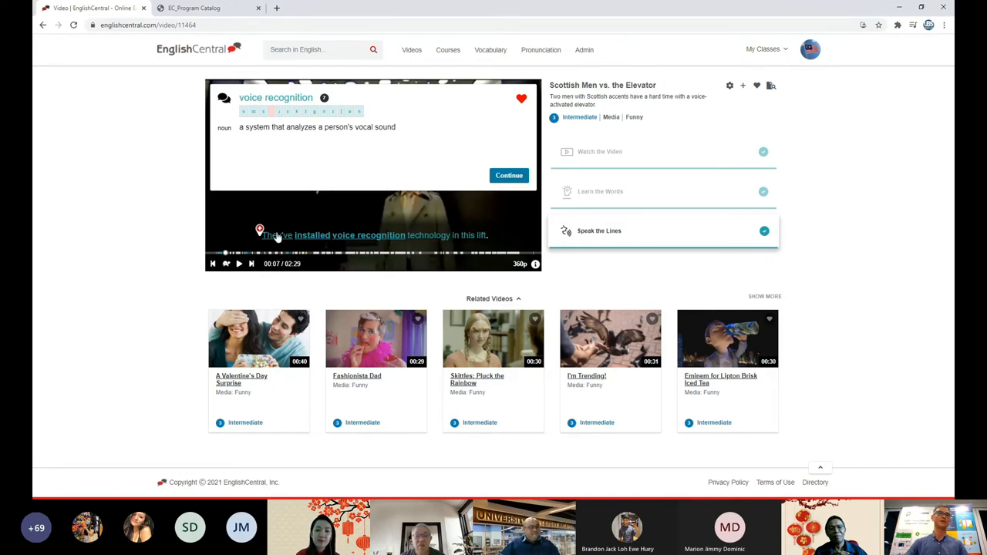
mouse_move(299, 243)
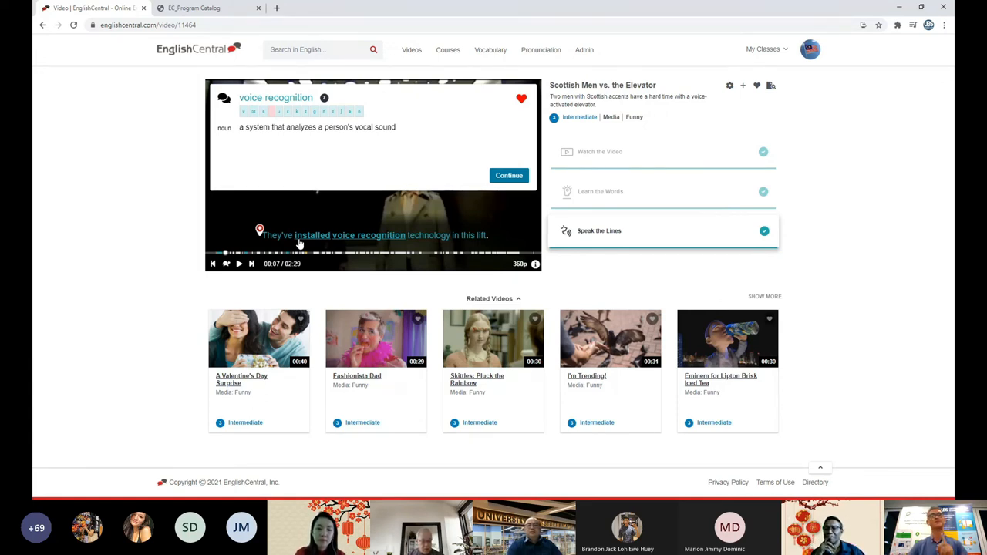
mouse_move(319, 260)
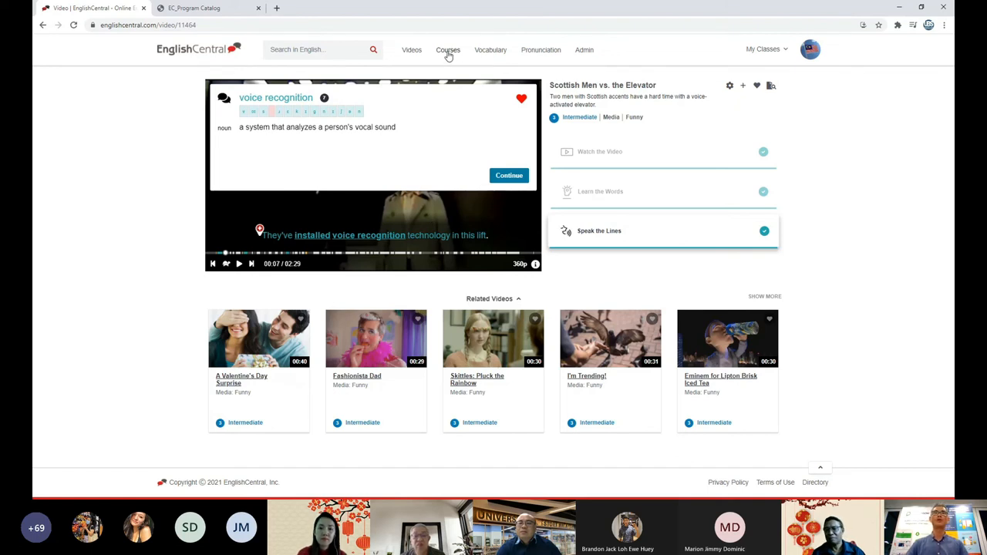
Browse the course catalogue and the My Courses area
left_click(448, 50)
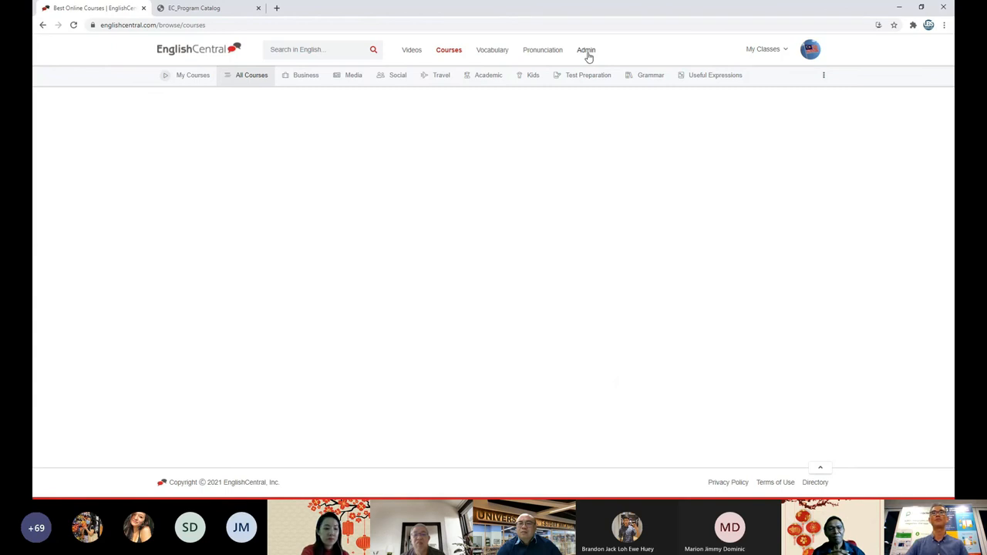
left_click(586, 49)
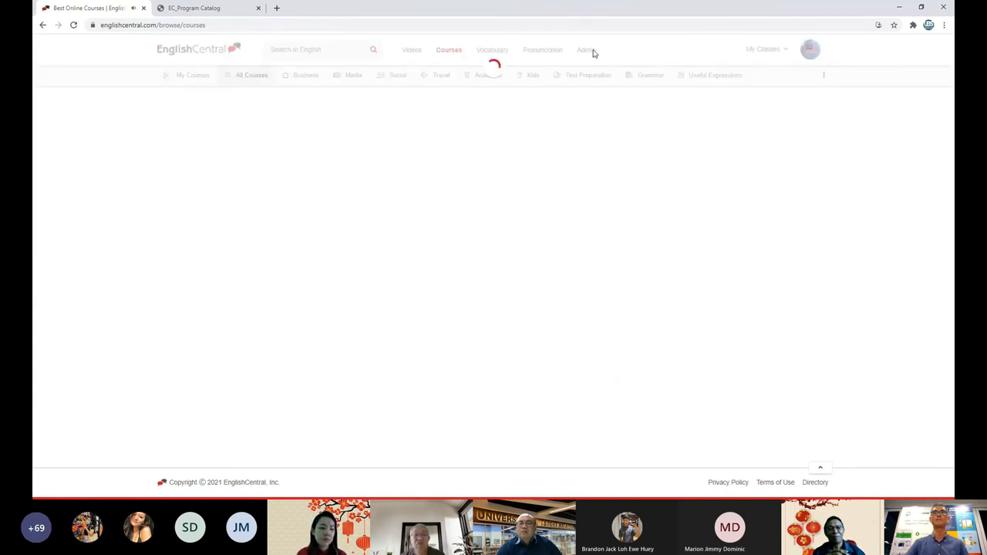
left_click(192, 75)
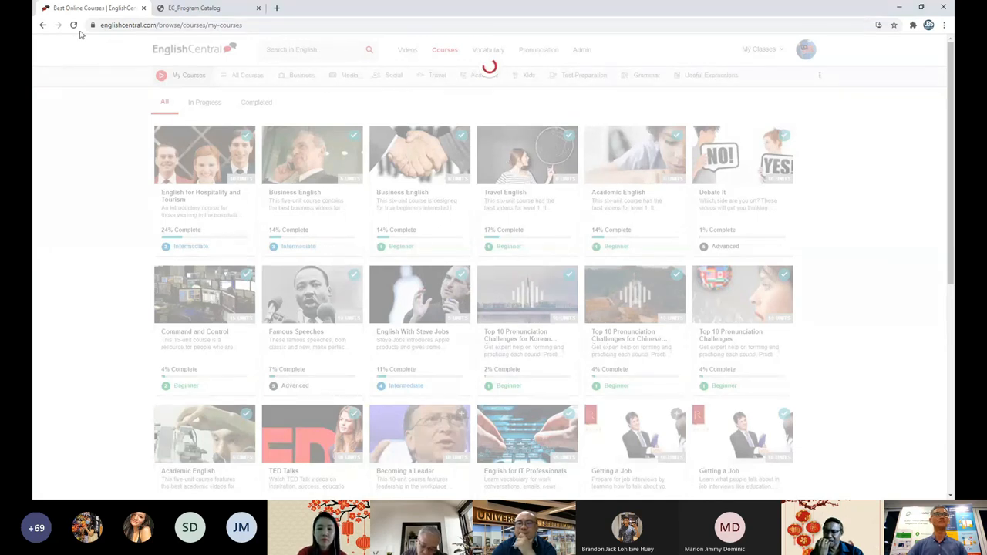
Reload My Courses and open the Korean pronunciation challenges course
left_click(73, 24)
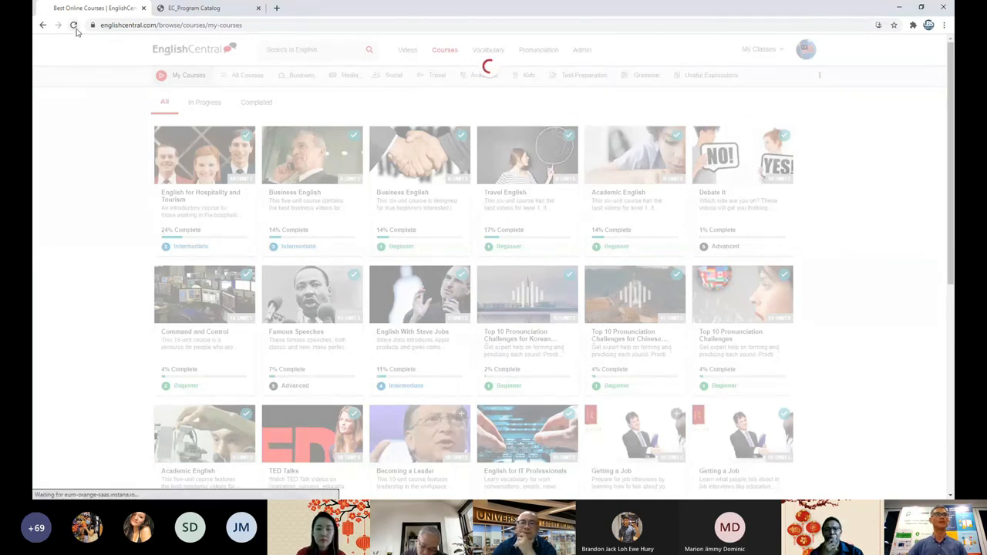
left_click(73, 24)
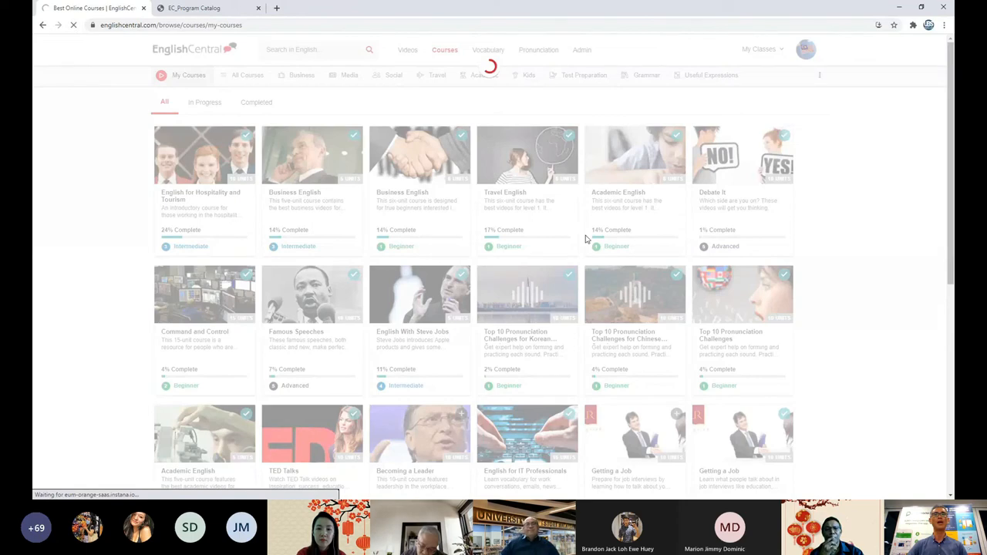
mouse_move(605, 302)
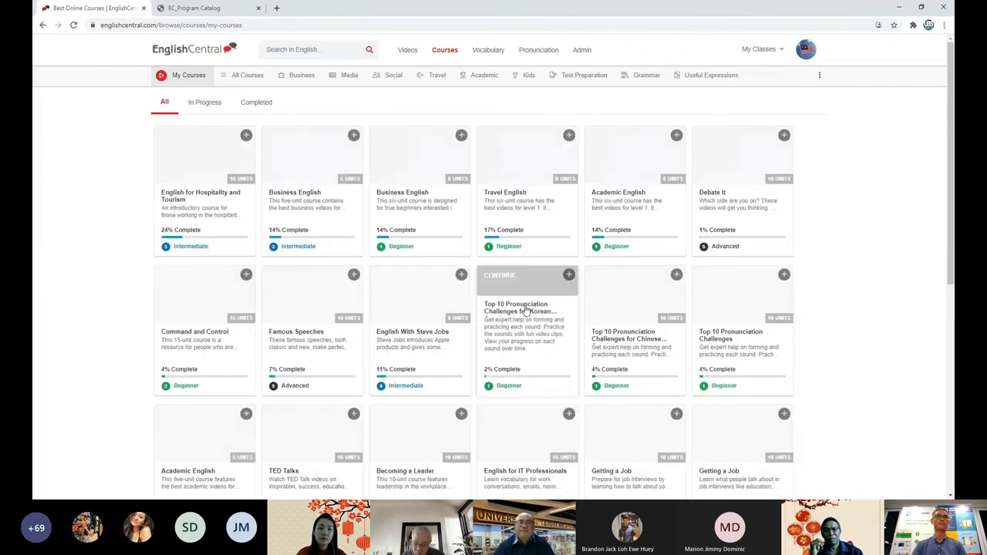
left_click(246, 135)
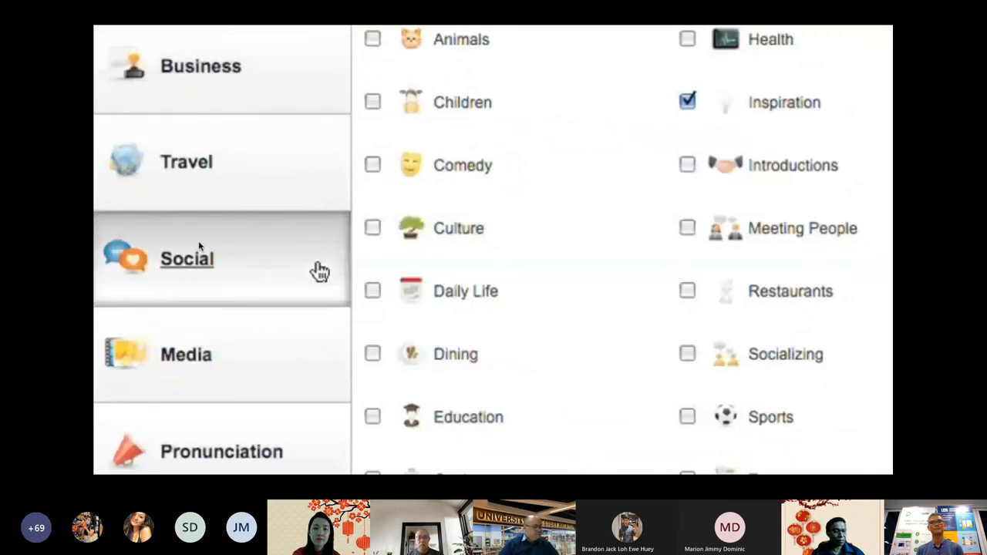
Play EnglishCentral_Personalized Language Immersion.mp4 full screen and stop it at 01:17
left_click(373, 165)
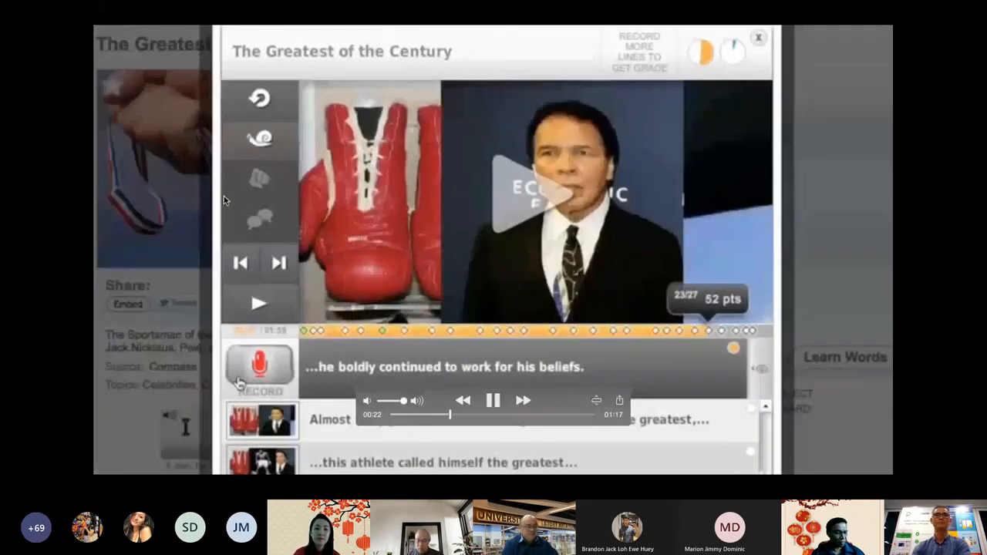
left_click(259, 366)
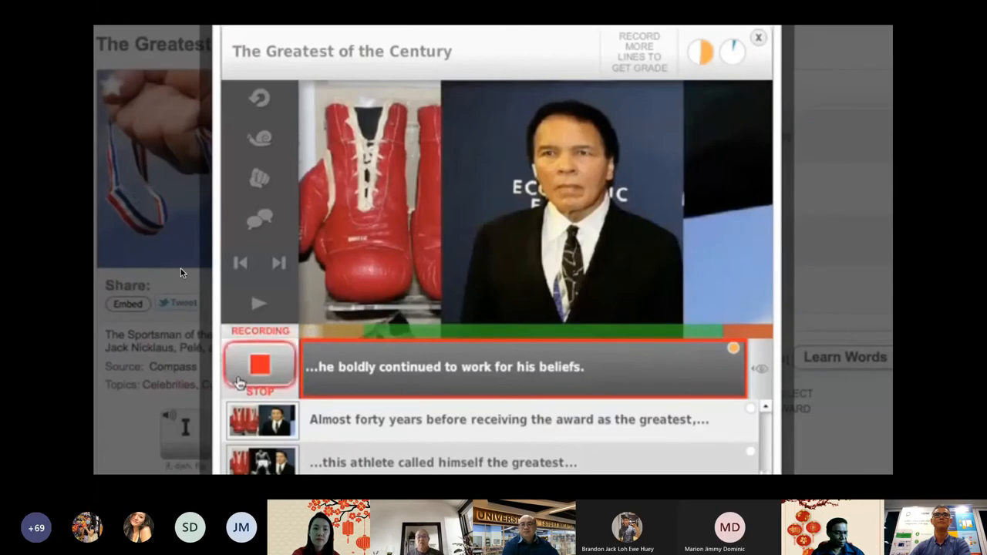
left_click(260, 366)
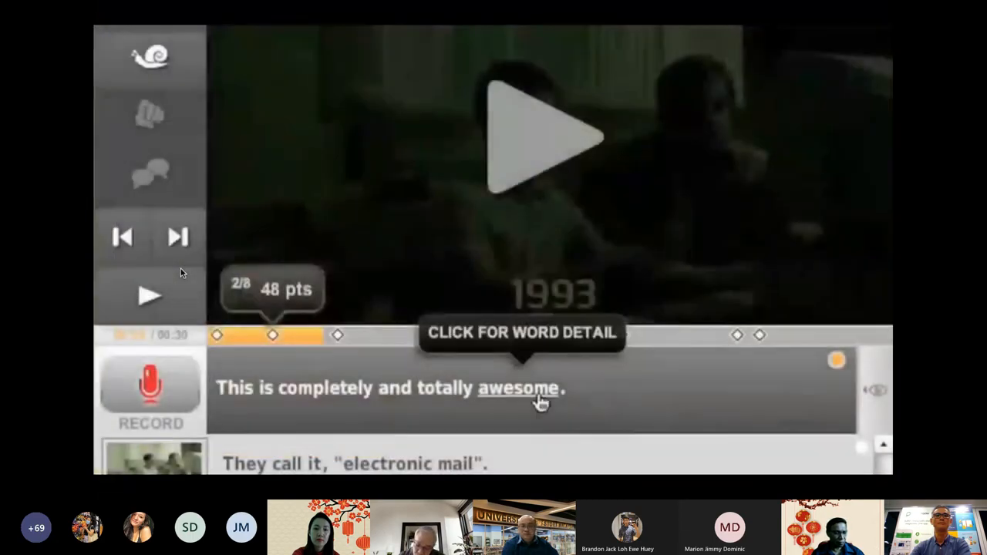
left_click(518, 387)
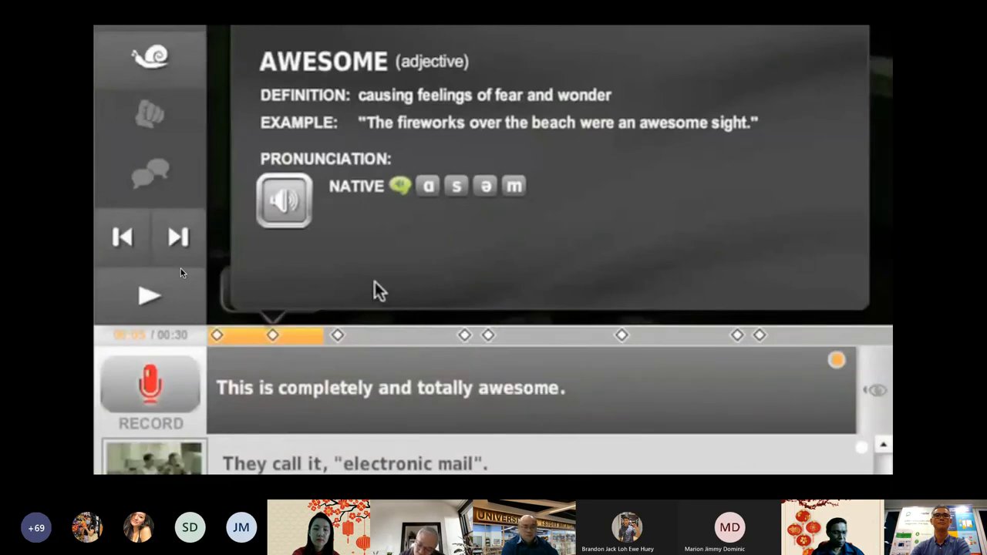
left_click(284, 200)
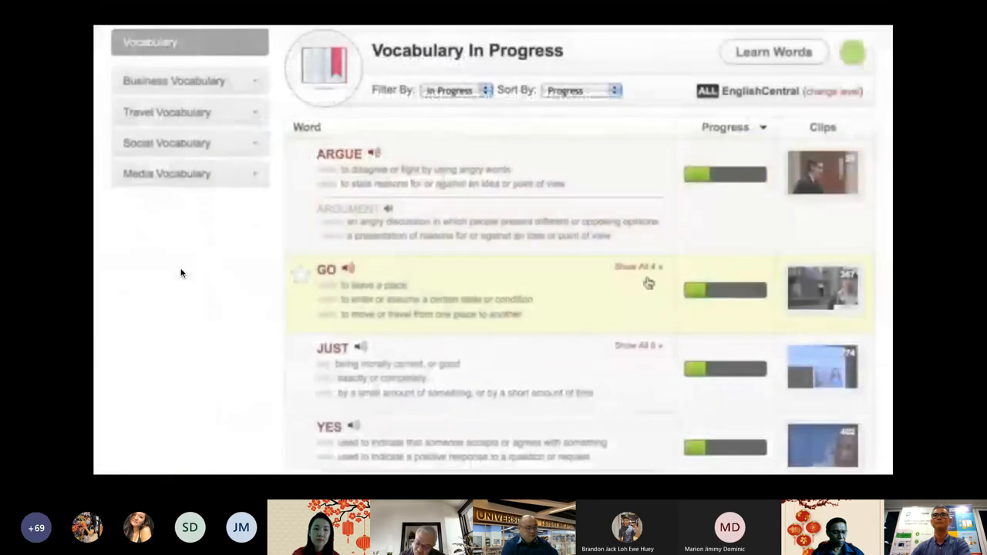
mouse_move(644, 381)
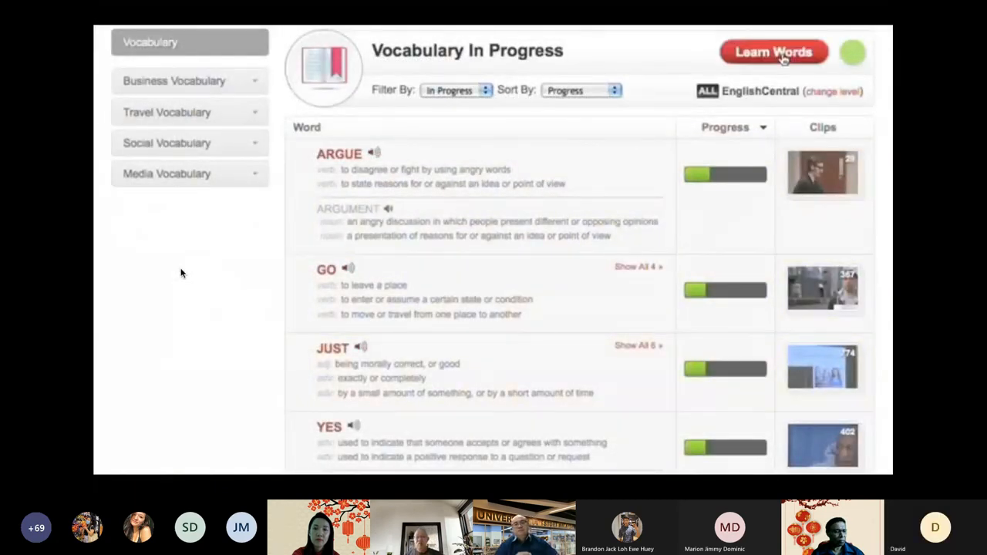
left_click(773, 52)
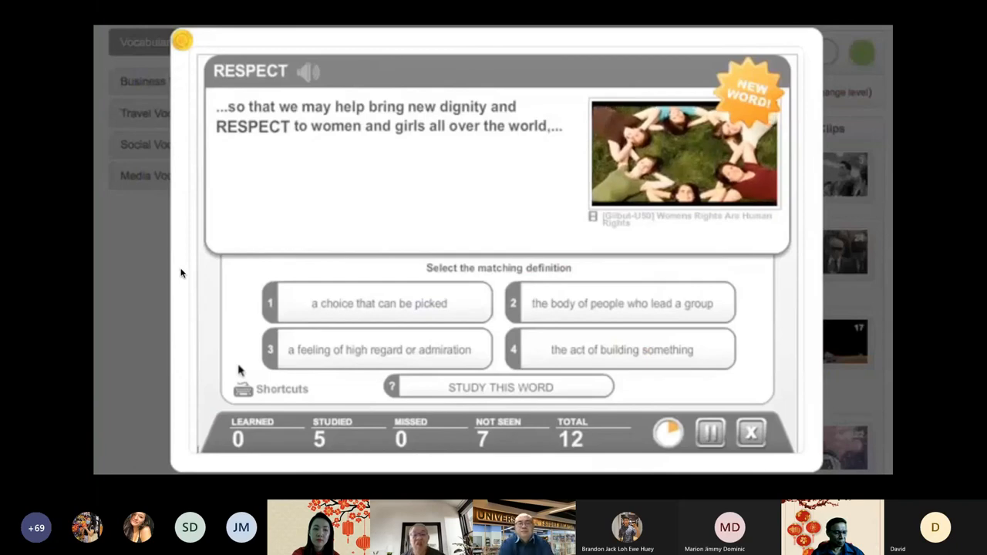
left_click(379, 349)
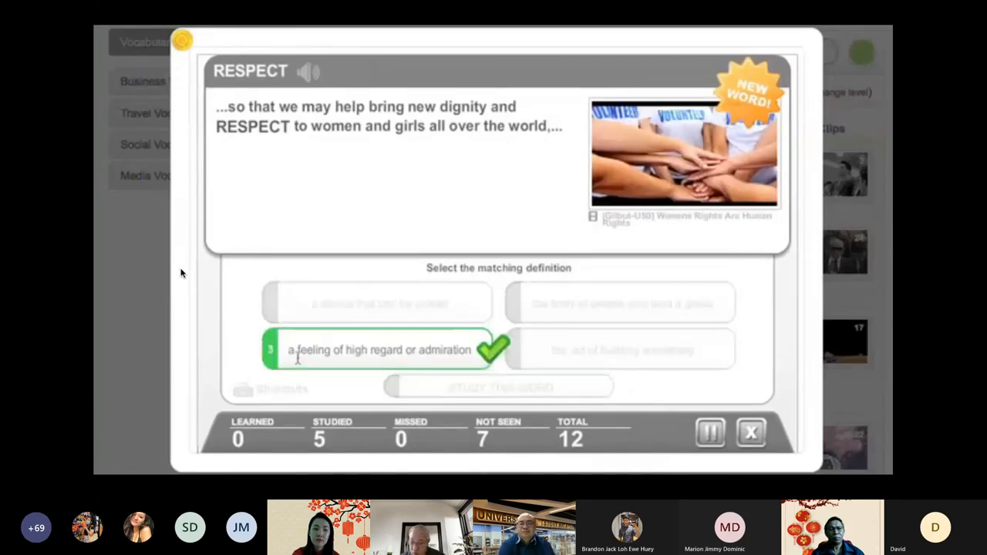
left_click(749, 432)
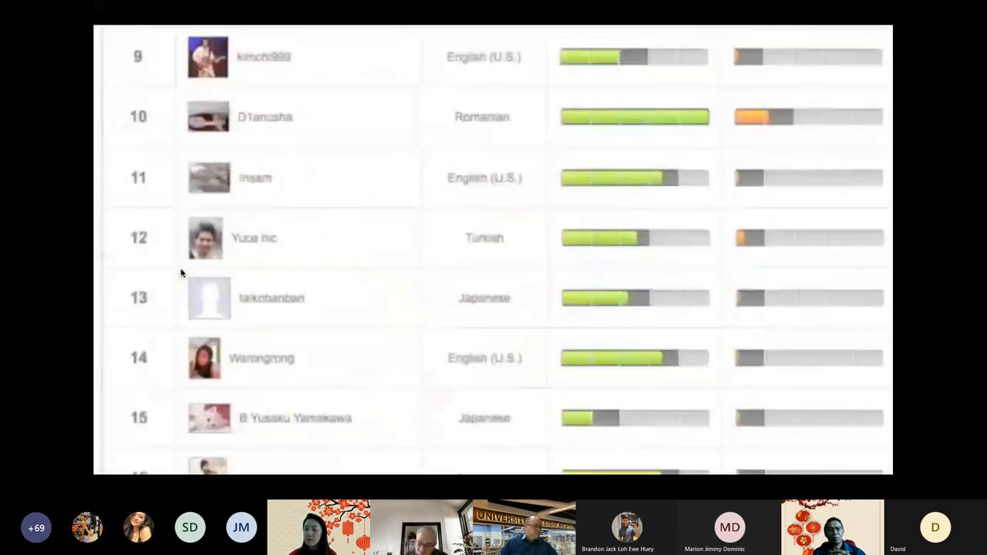
scroll("up", 3)
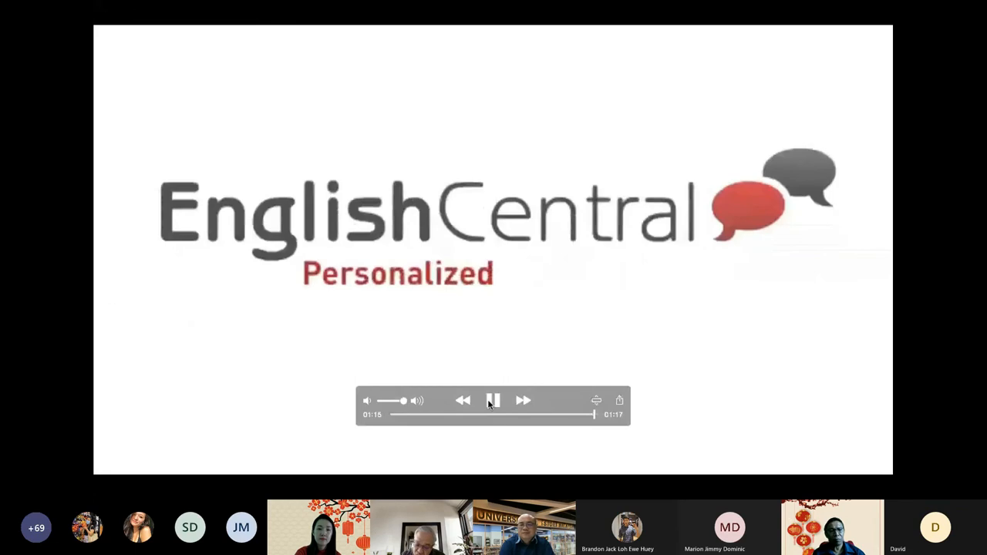
left_click(492, 400)
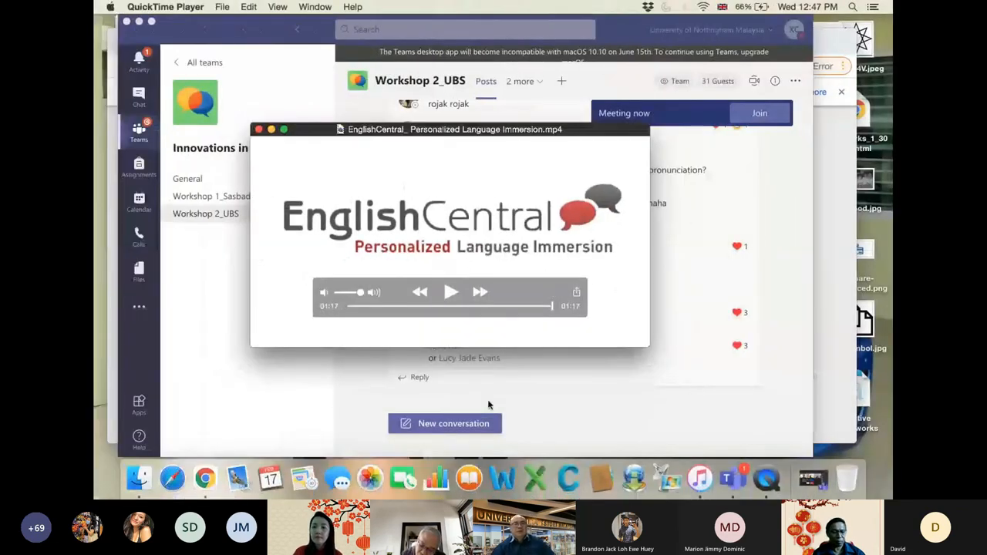
mouse_move(773, 360)
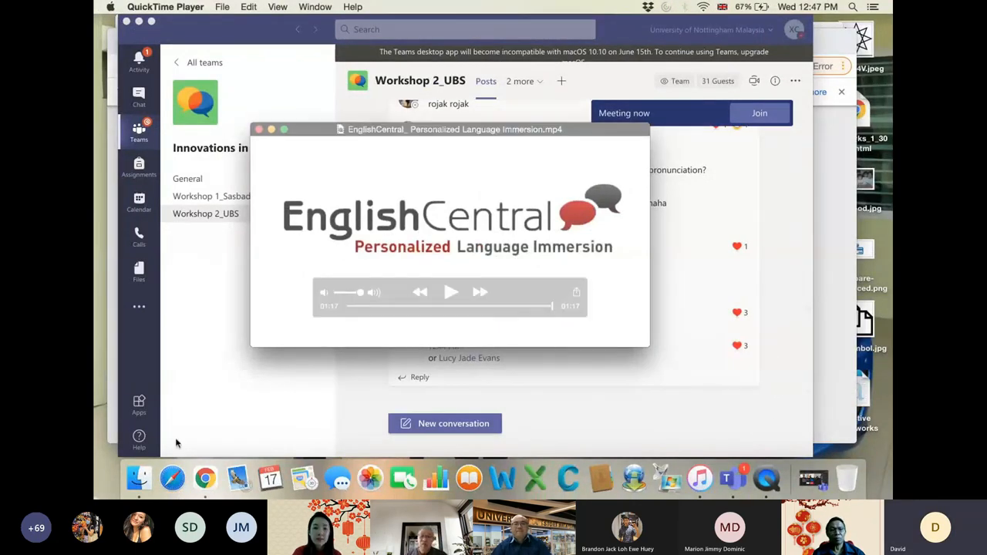
From All My Files in Finder, open Velawoods English.mp4 in QuickTime Player
left_click(139, 478)
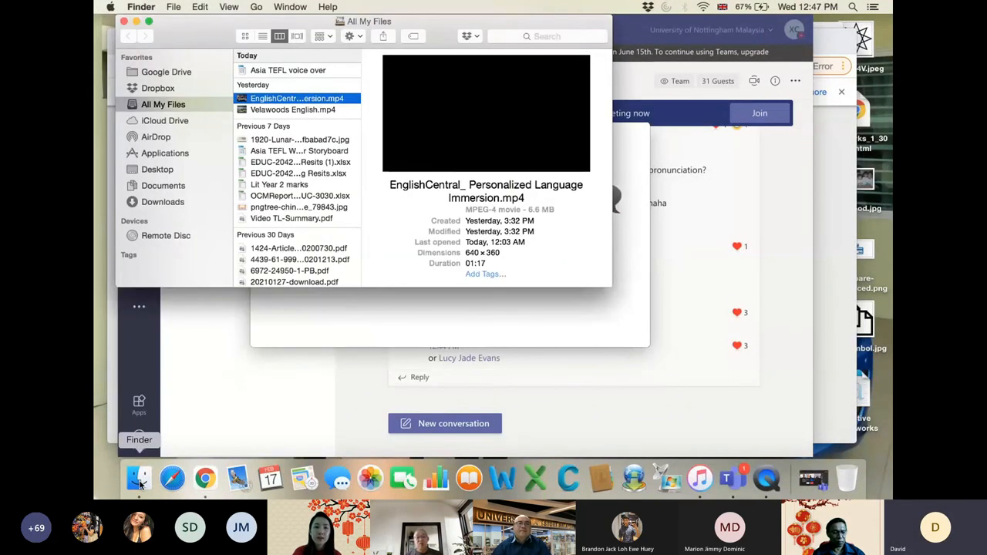
double_click(296, 98)
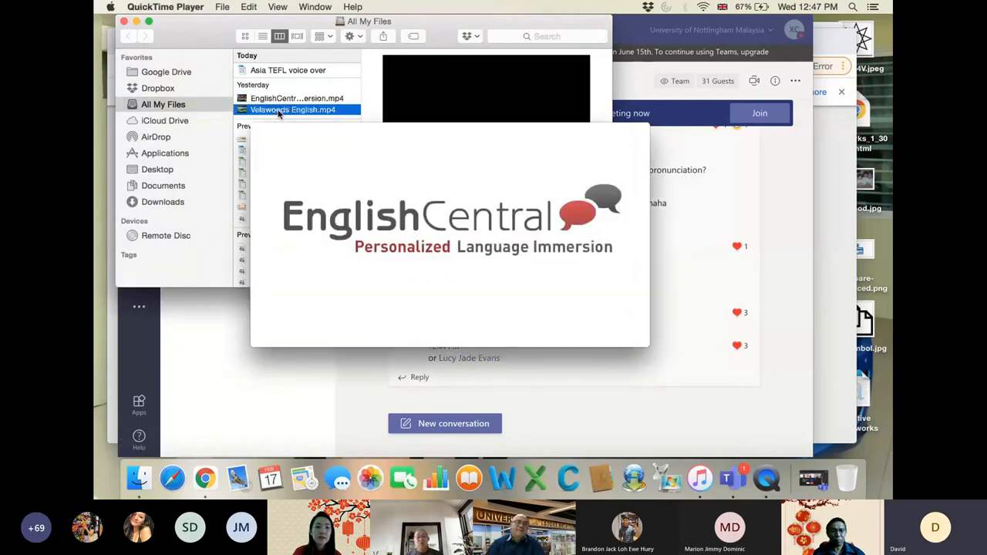
double_click(293, 109)
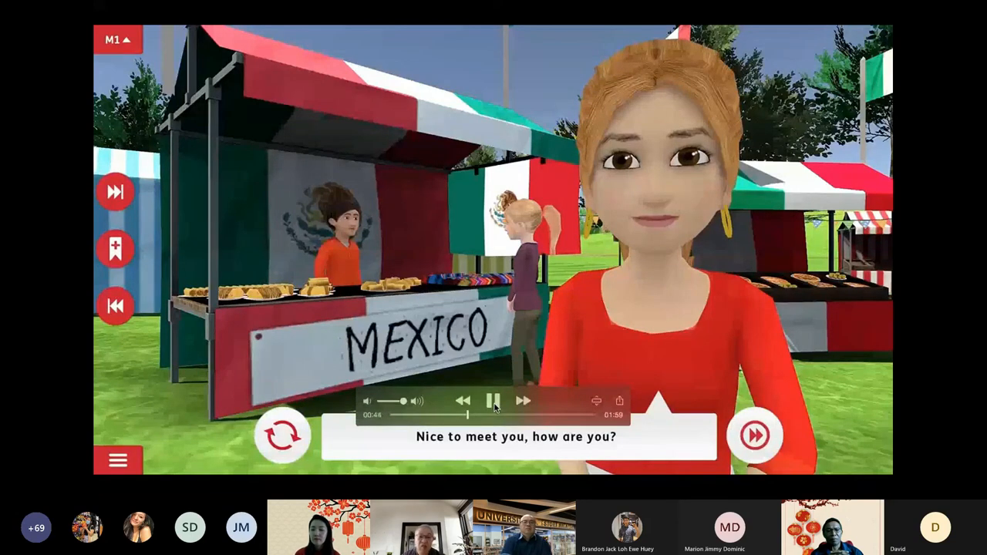
Play the Velawoods English video full screen past the J-a-s-o-n spelling exchange
left_click(754, 436)
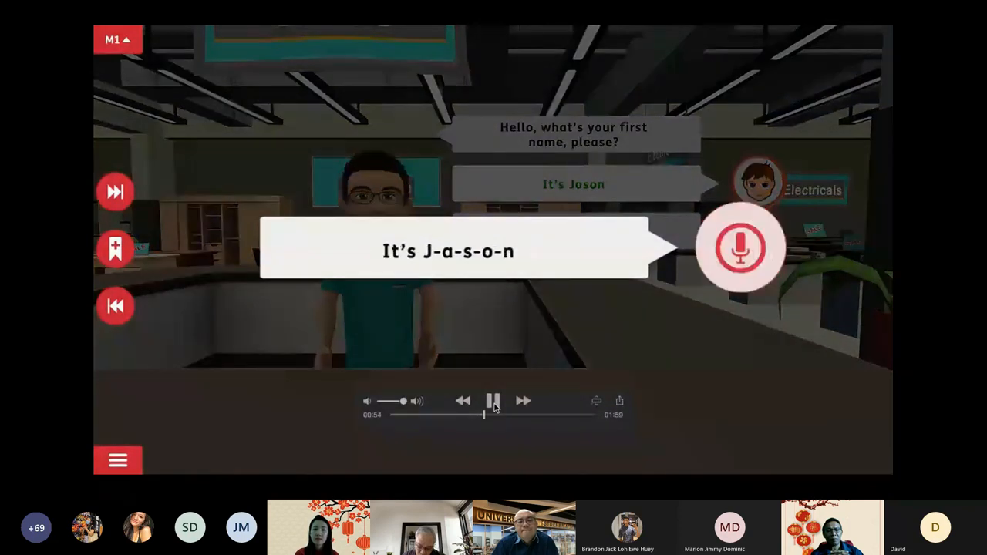
left_click(740, 248)
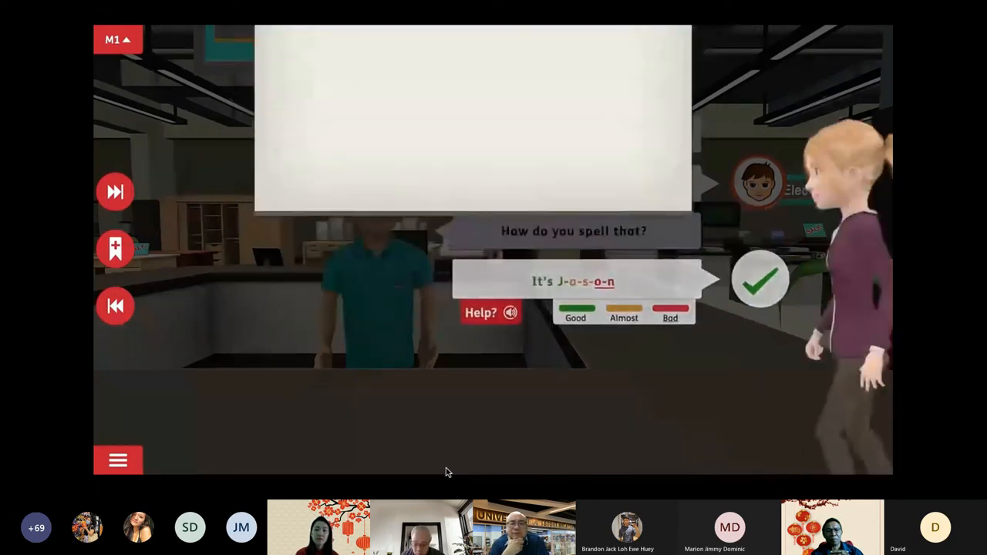
left_click(759, 279)
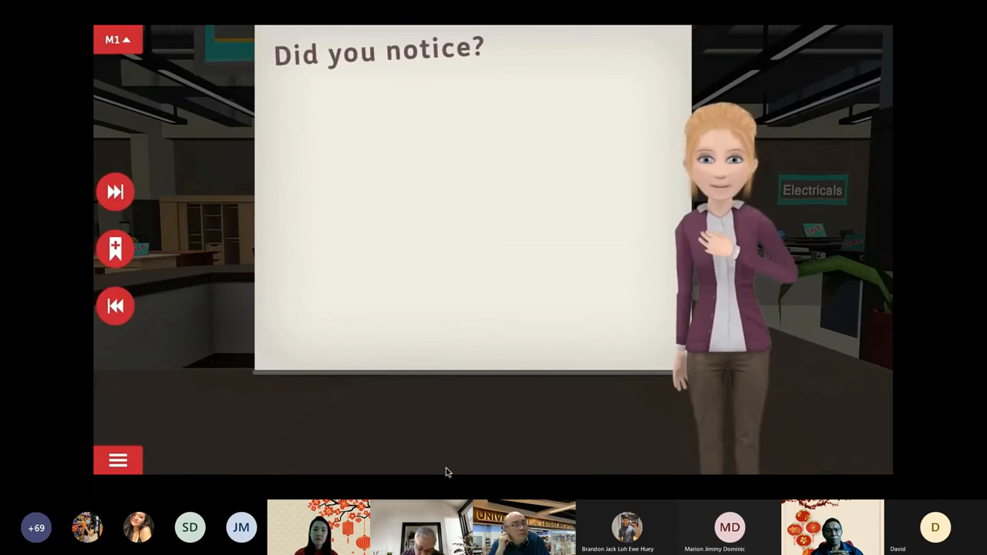